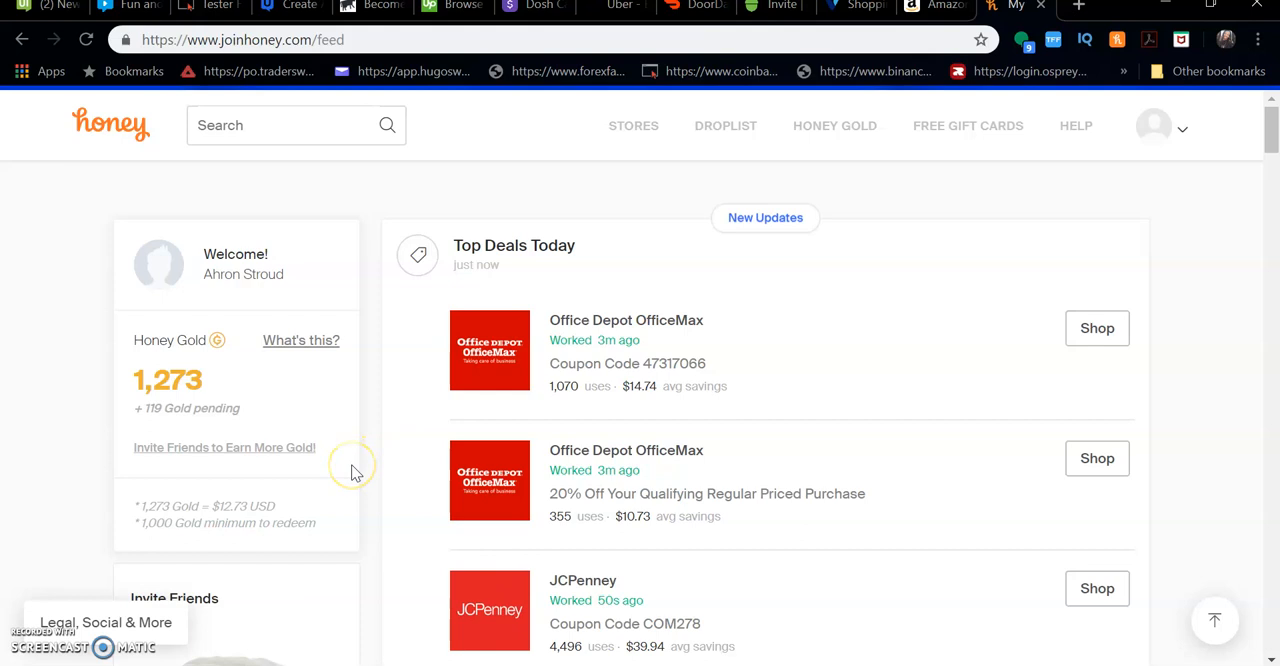
mouse_move(329, 490)
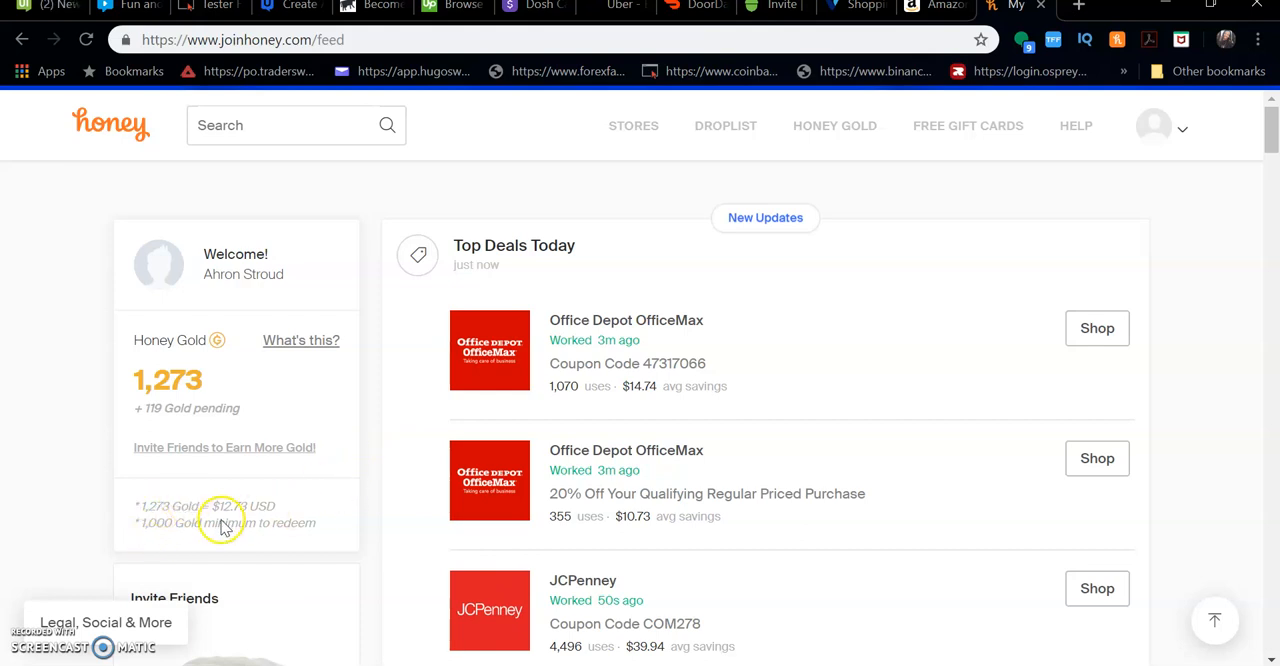
mouse_move(272, 508)
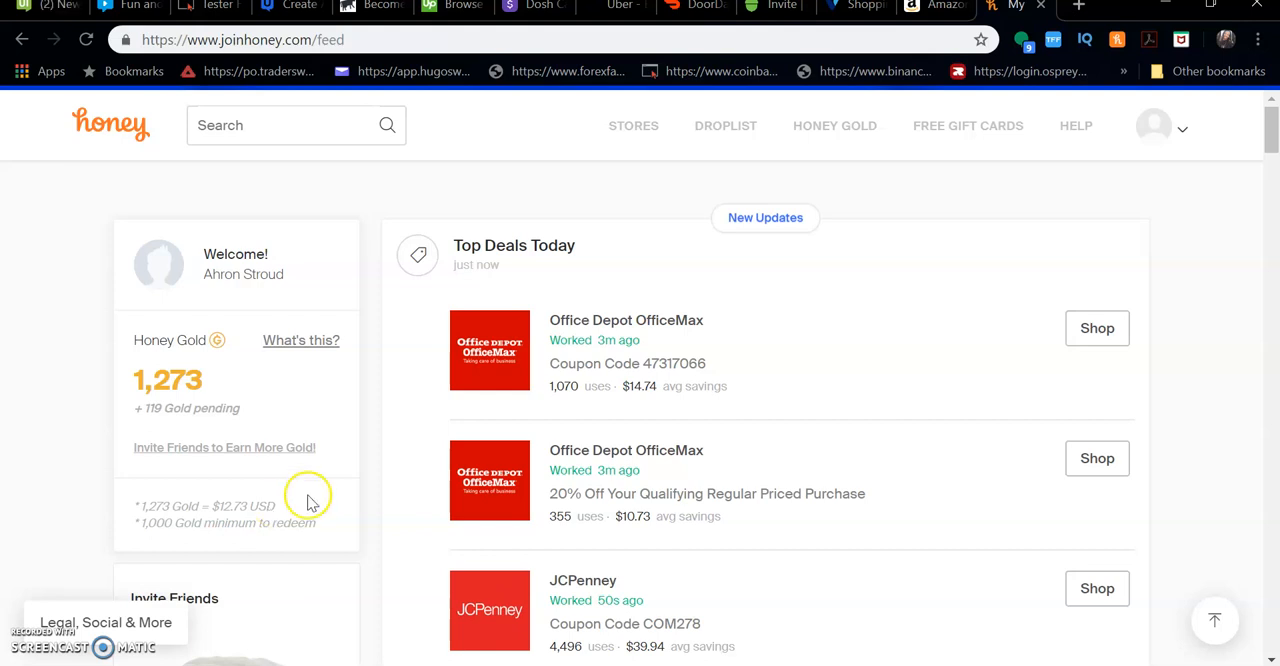
mouse_move(523, 263)
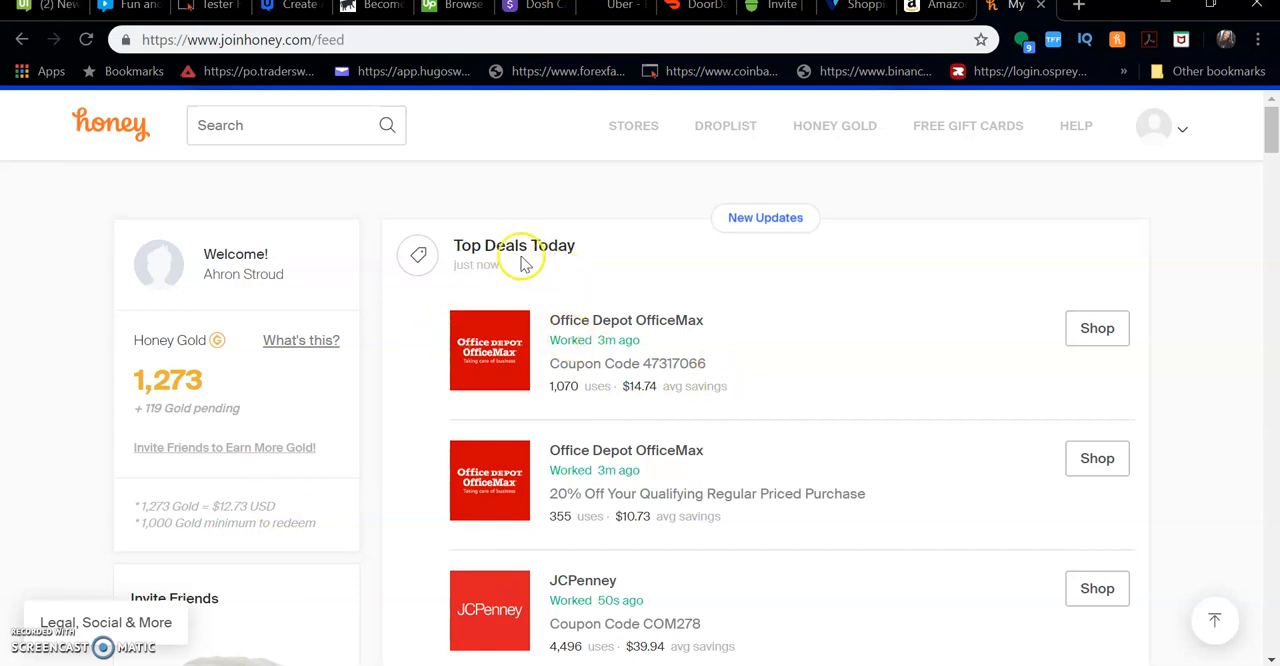
mouse_move(439, 62)
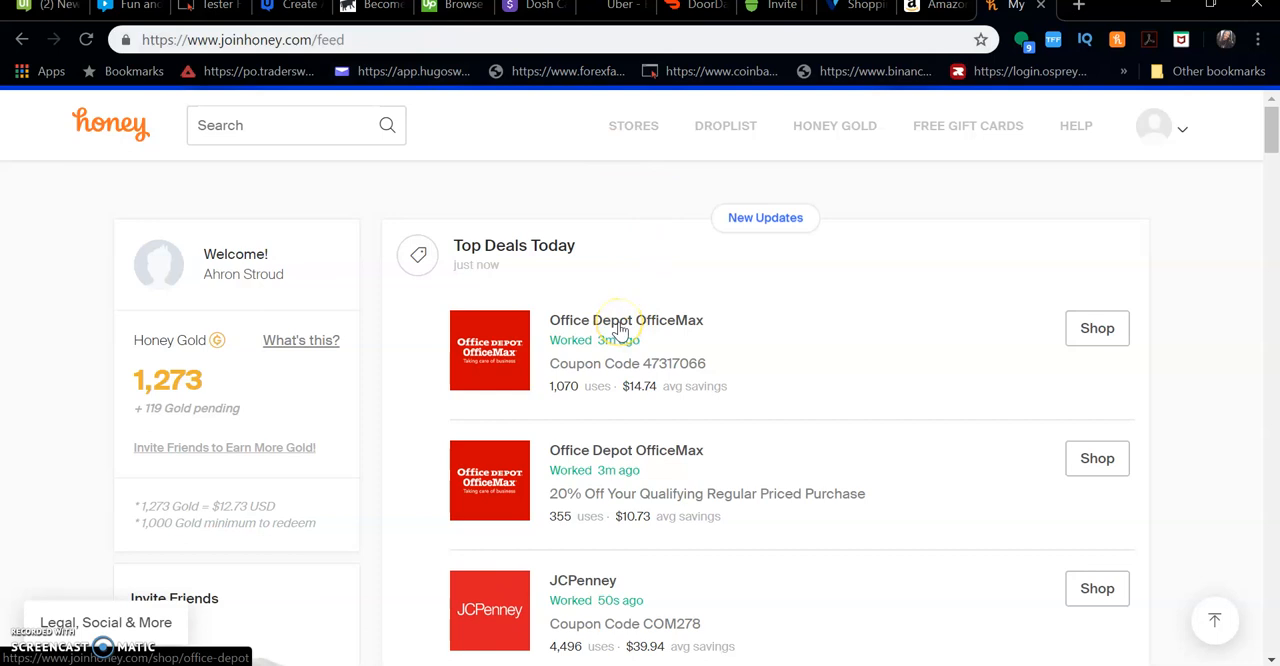
Step: Search Honey for 'beats wireless headphones' and browse the matching store results
scroll(down, 3)
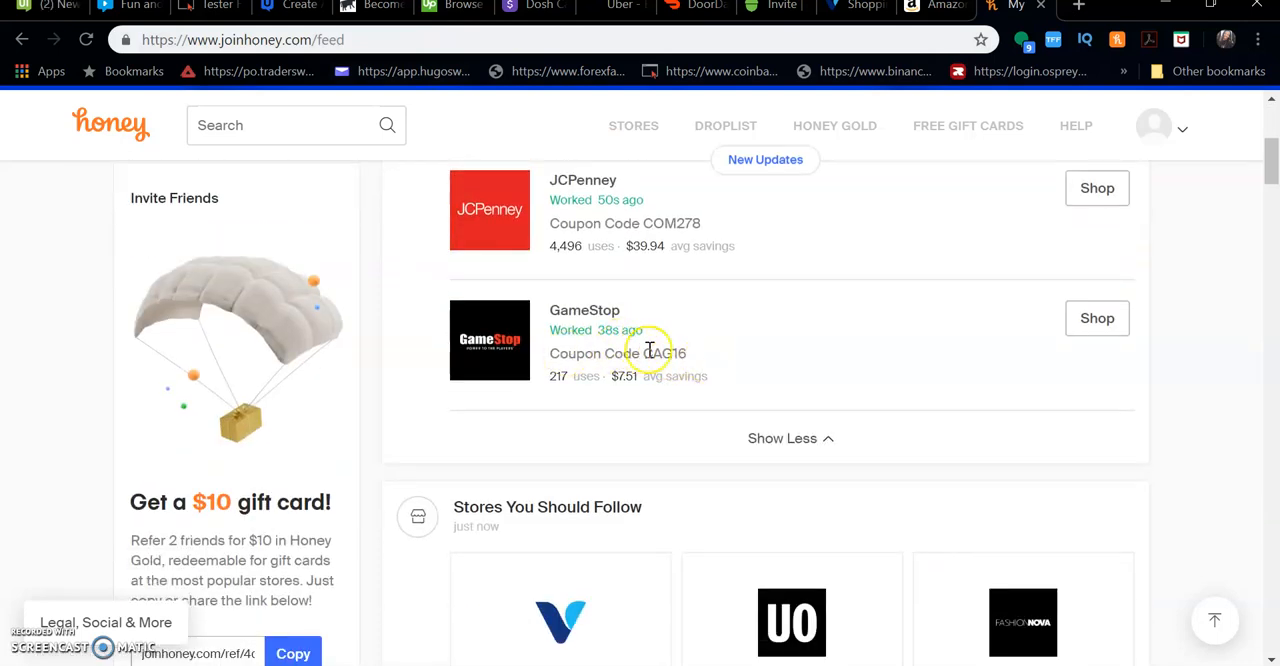
scroll(down, 3)
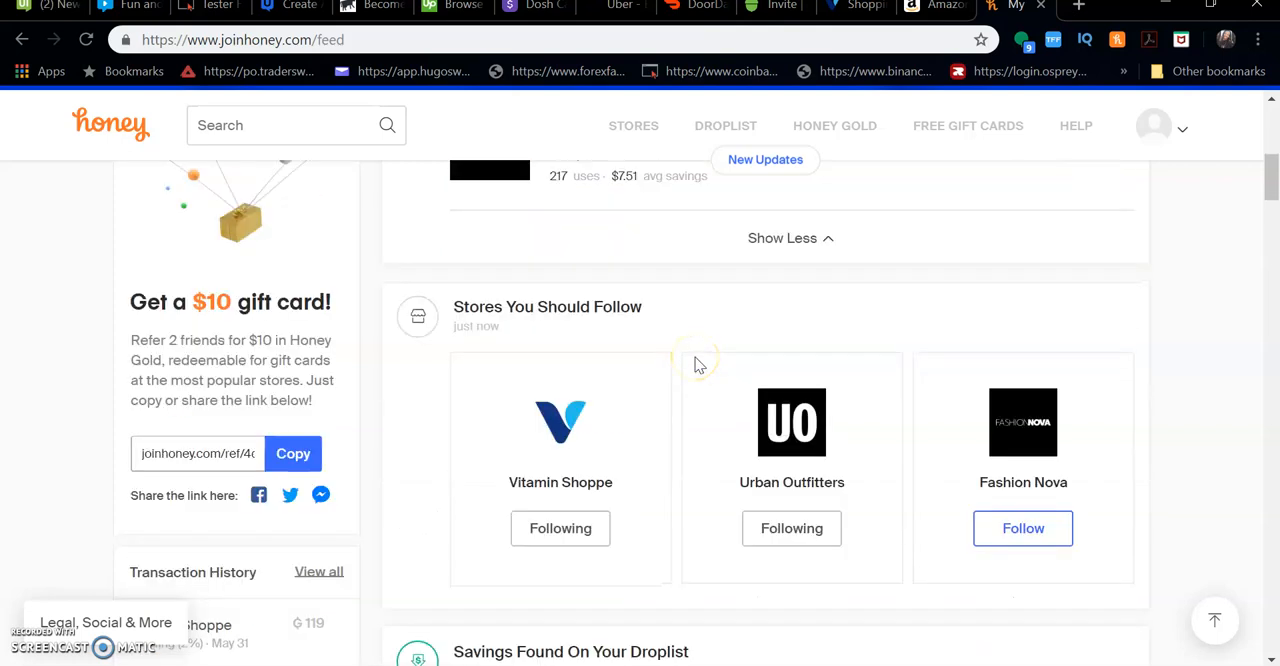
mouse_move(590, 523)
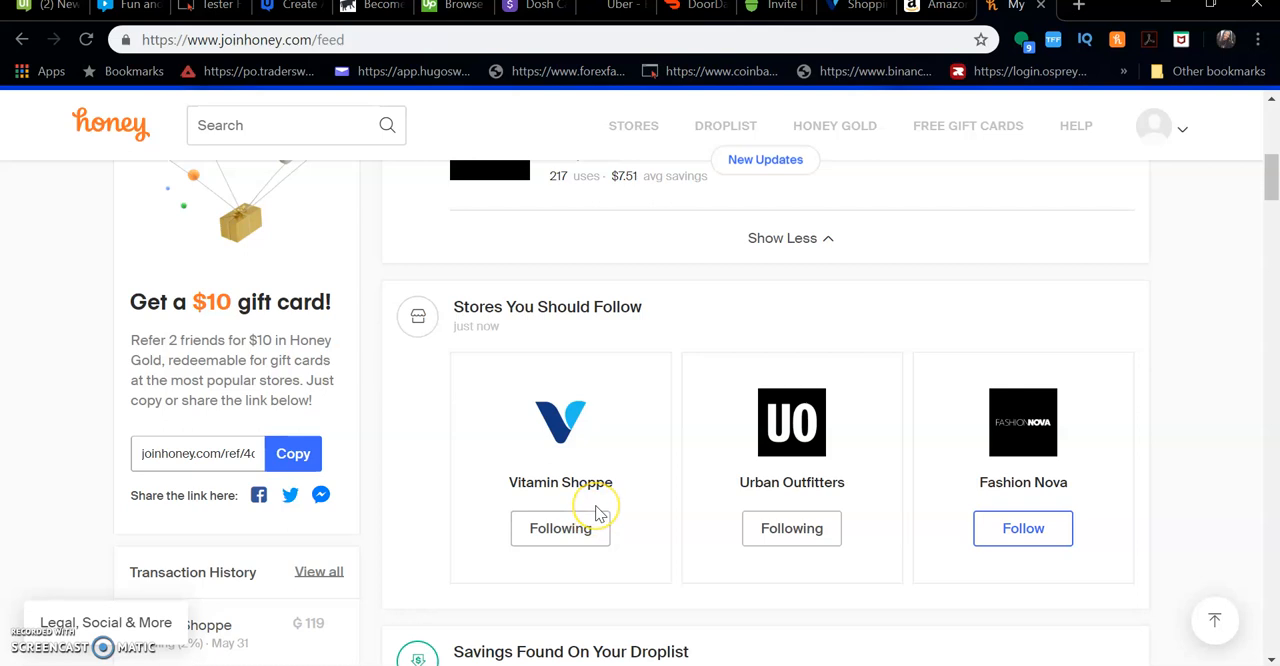
mouse_move(593, 518)
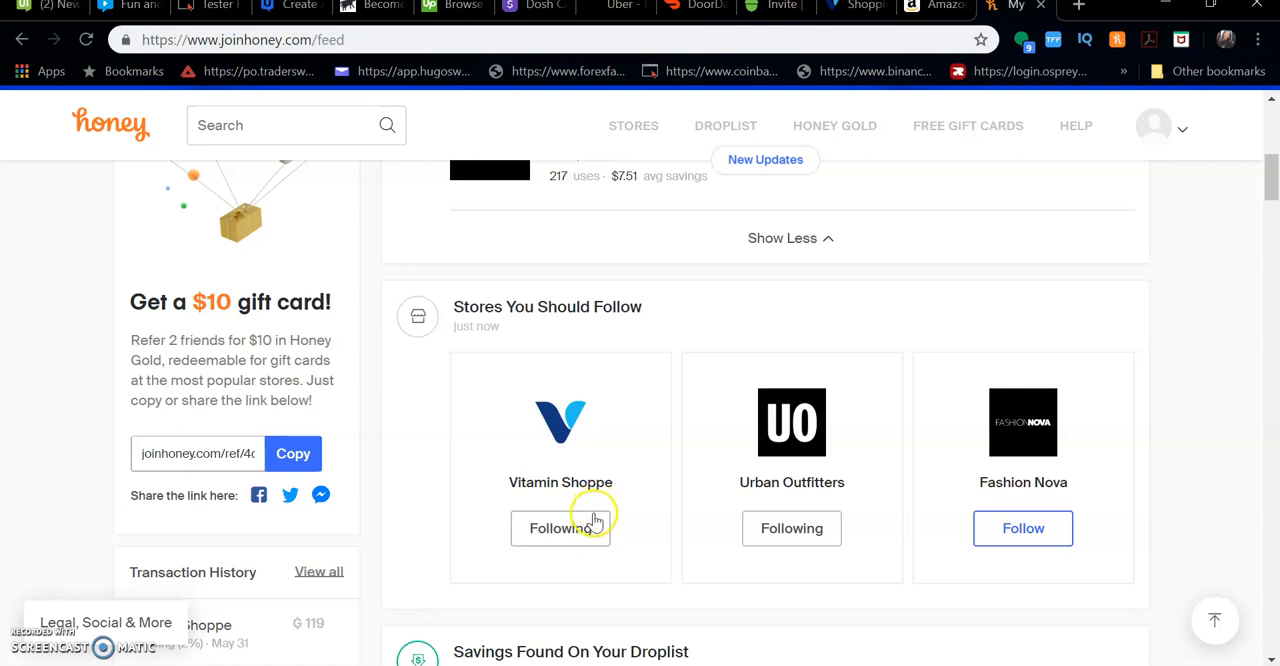
scroll(down, 3)
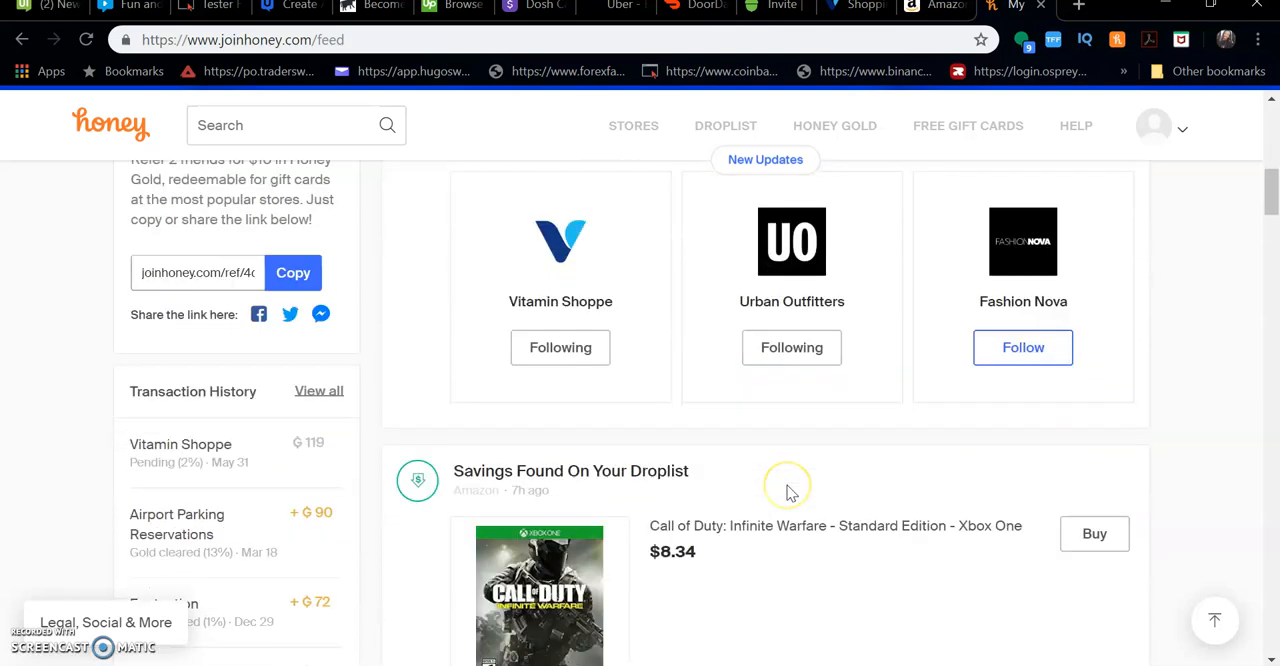
scroll(down, 3)
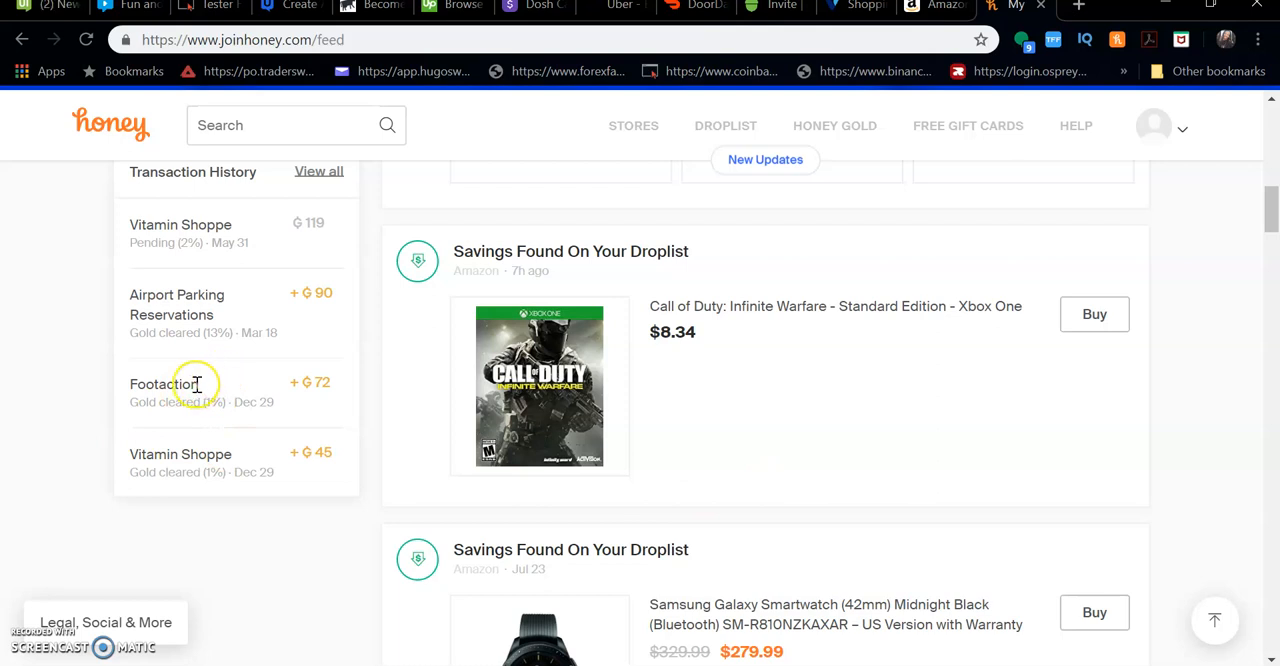
mouse_move(238, 466)
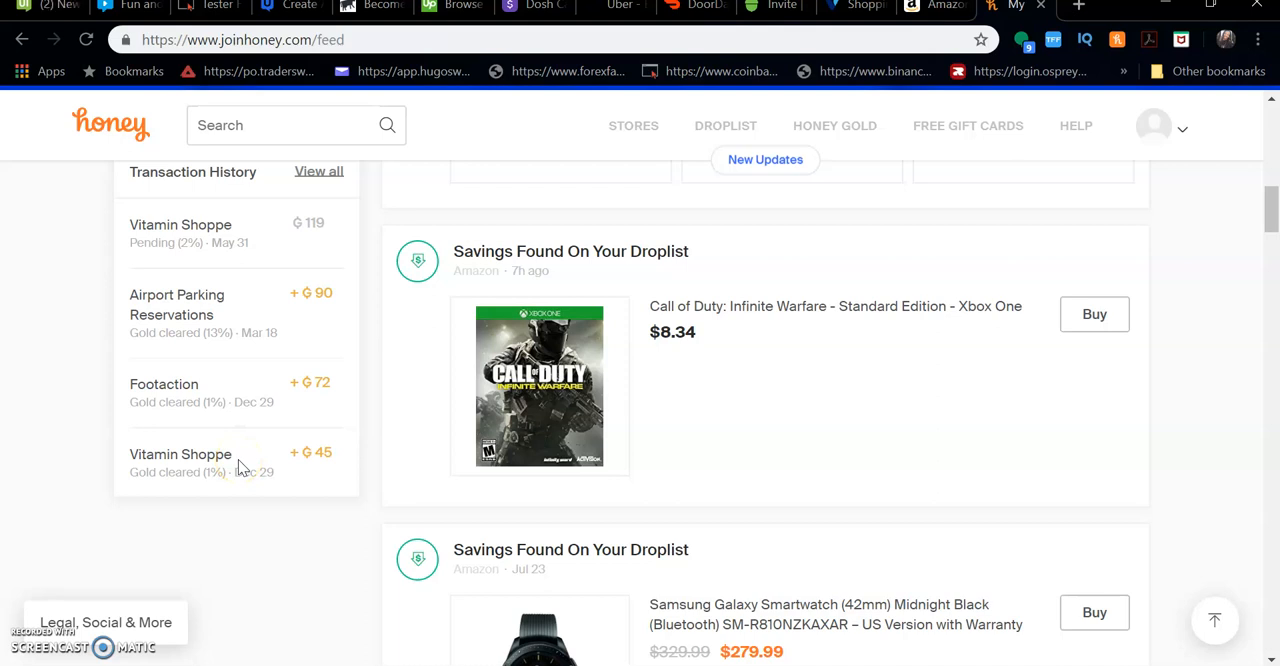
scroll(down, 3)
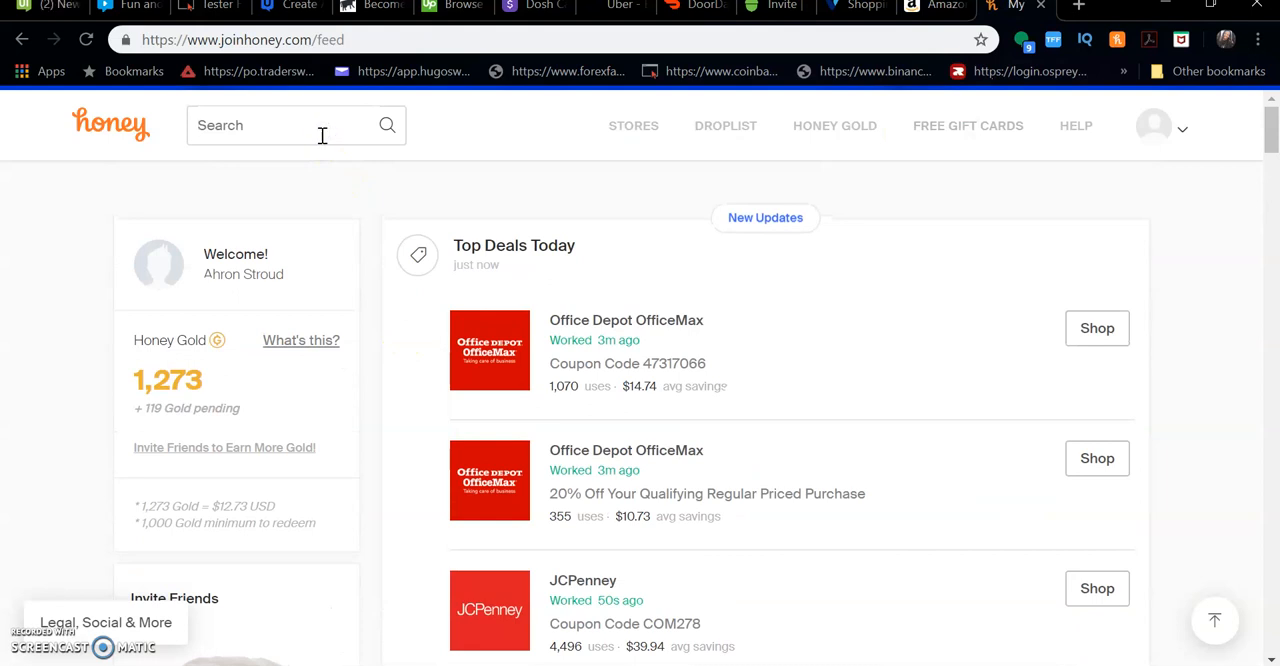
text(beats)
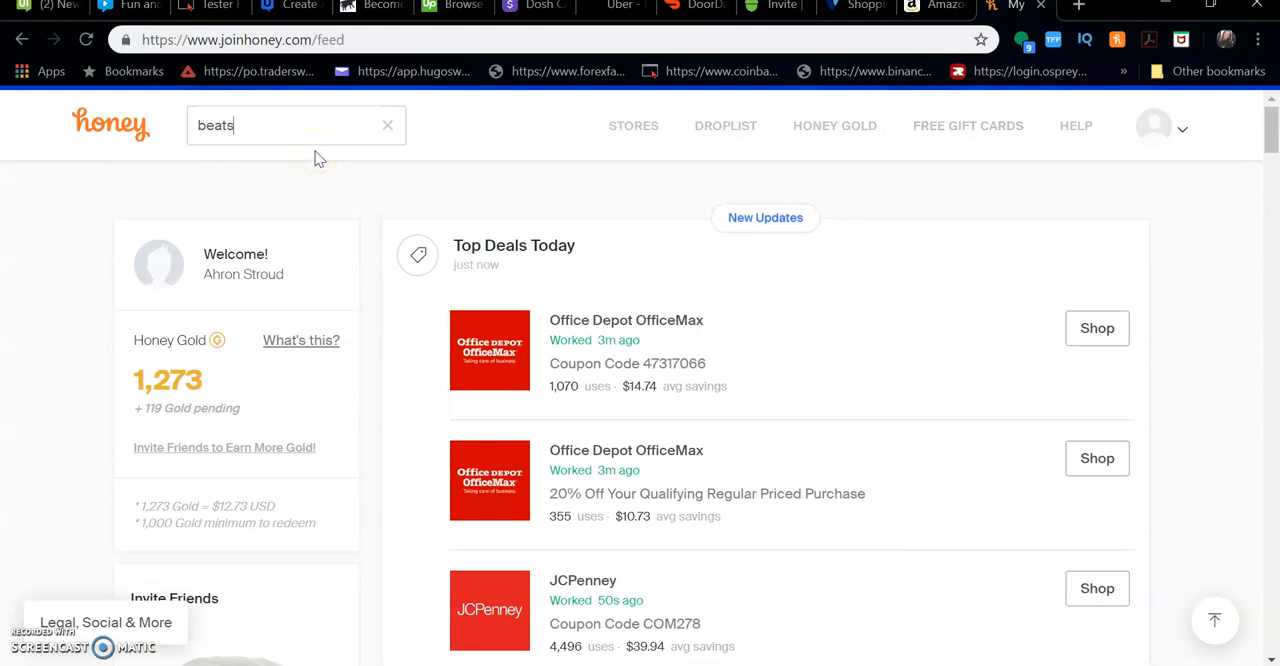
click(290, 125)
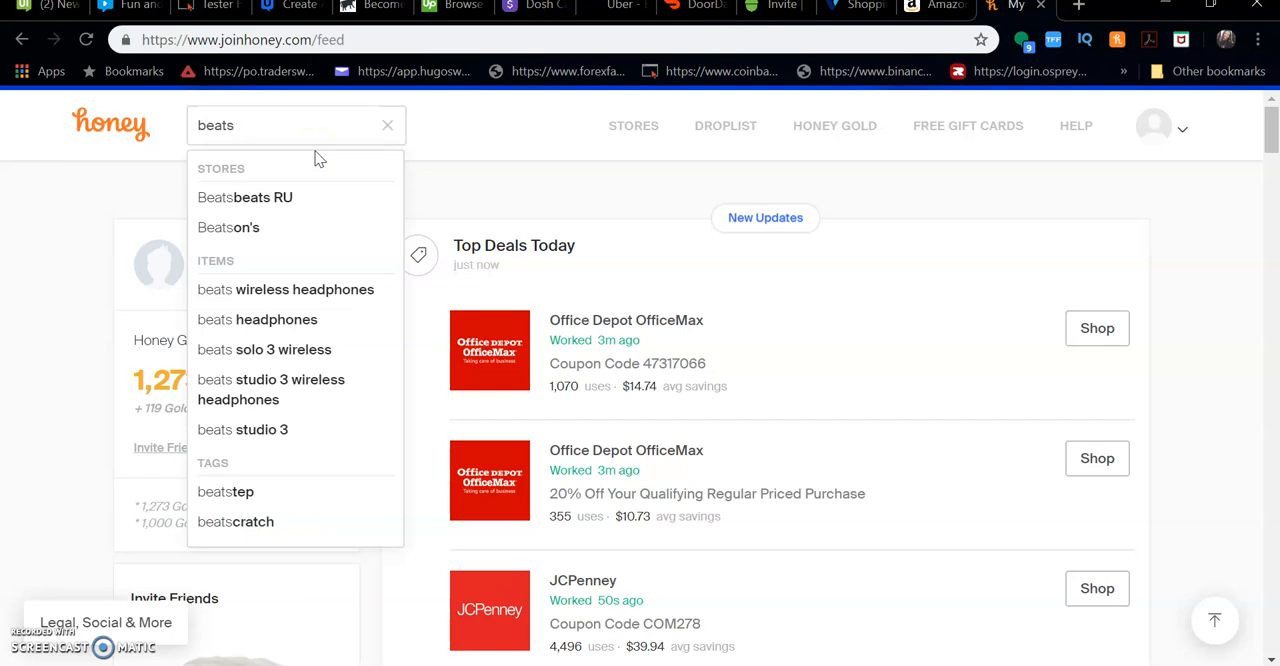
click(304, 289)
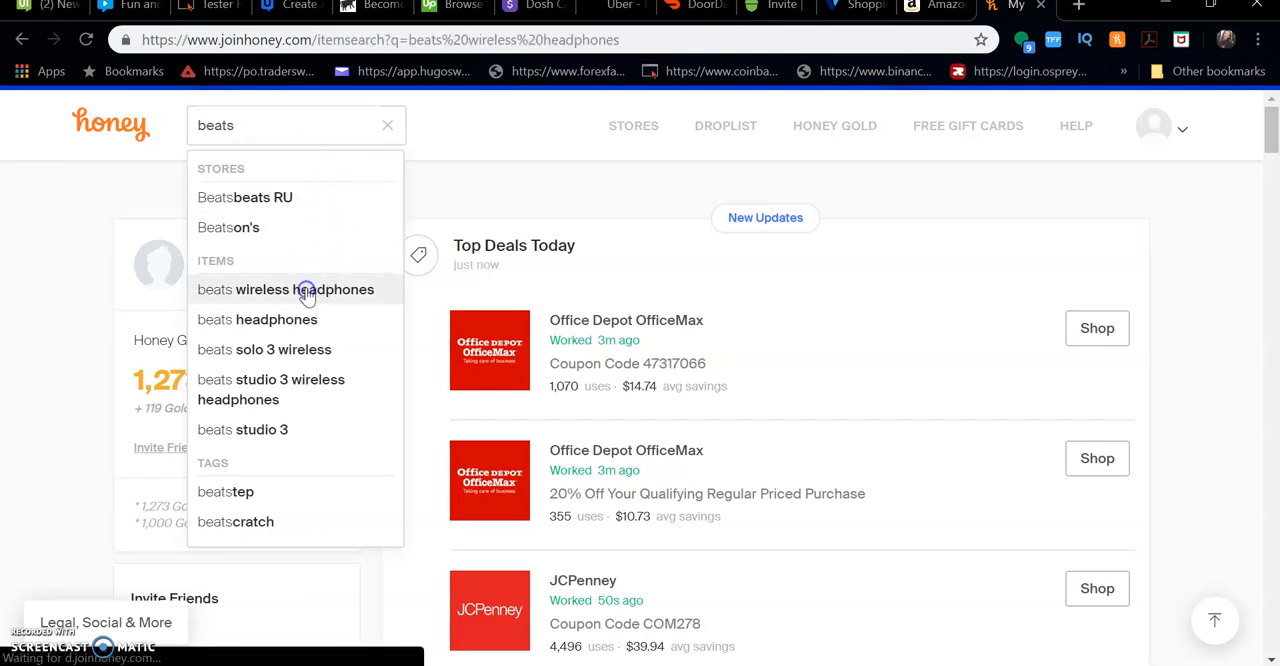
click(286, 289)
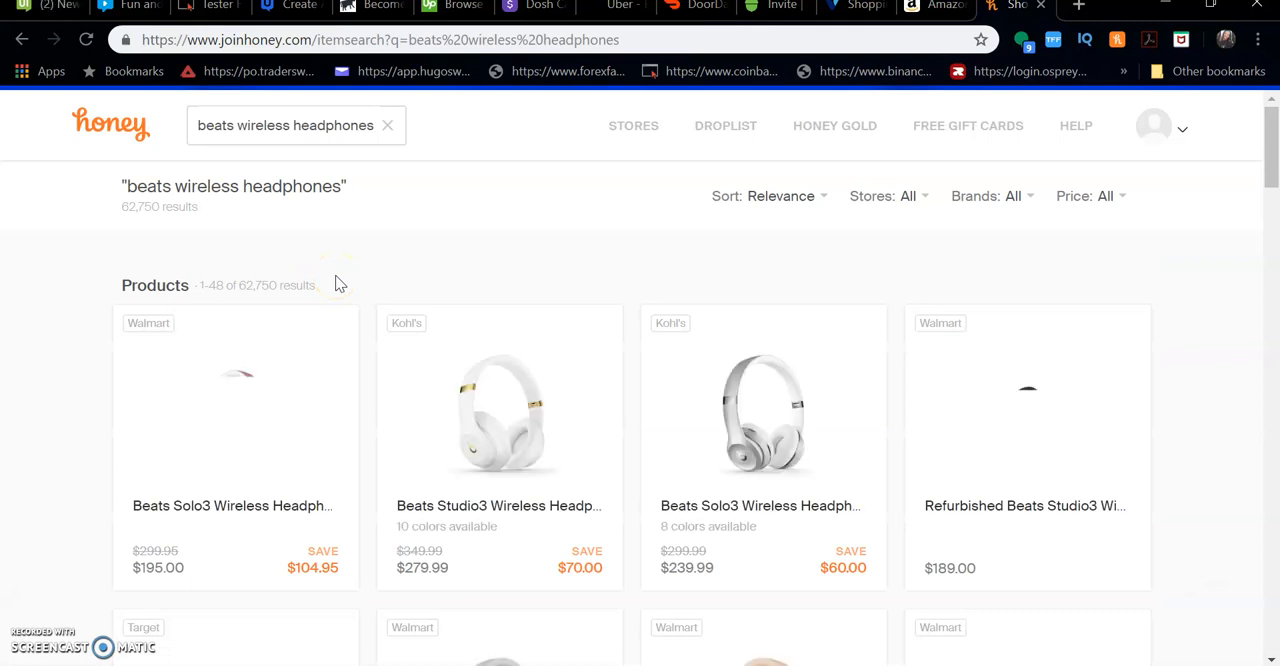
scroll(down, 3)
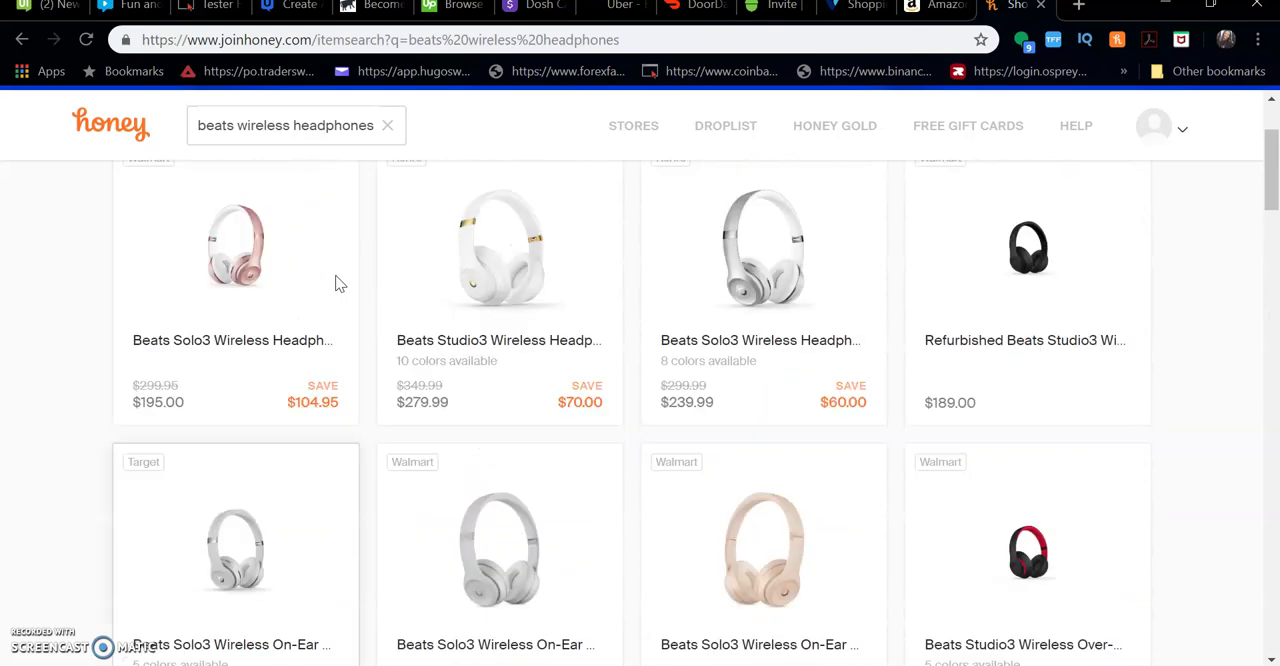
scroll(up, 3)
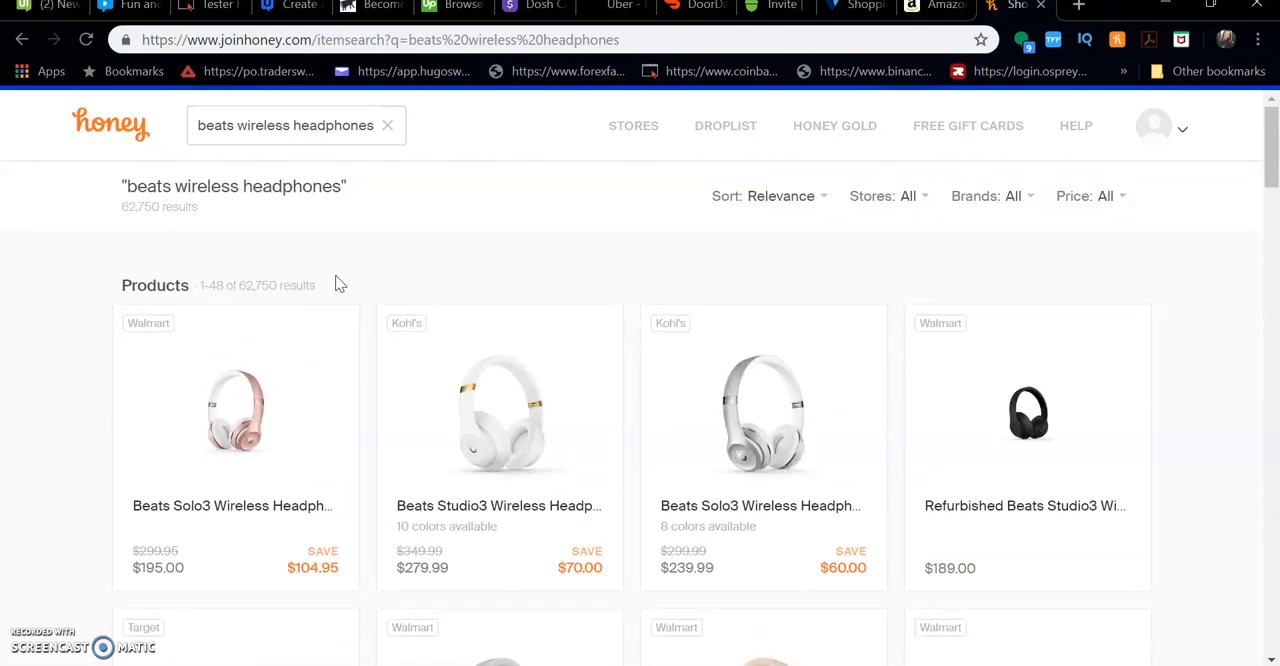
scroll(down, 3)
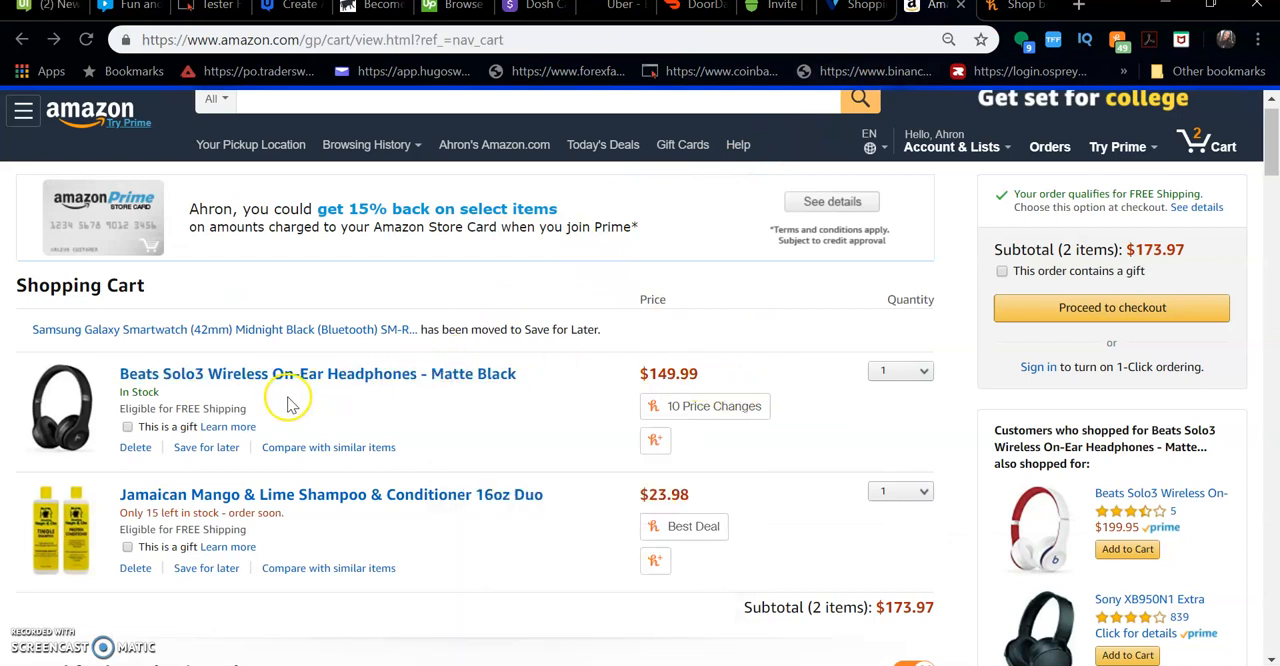
mouse_move(338, 380)
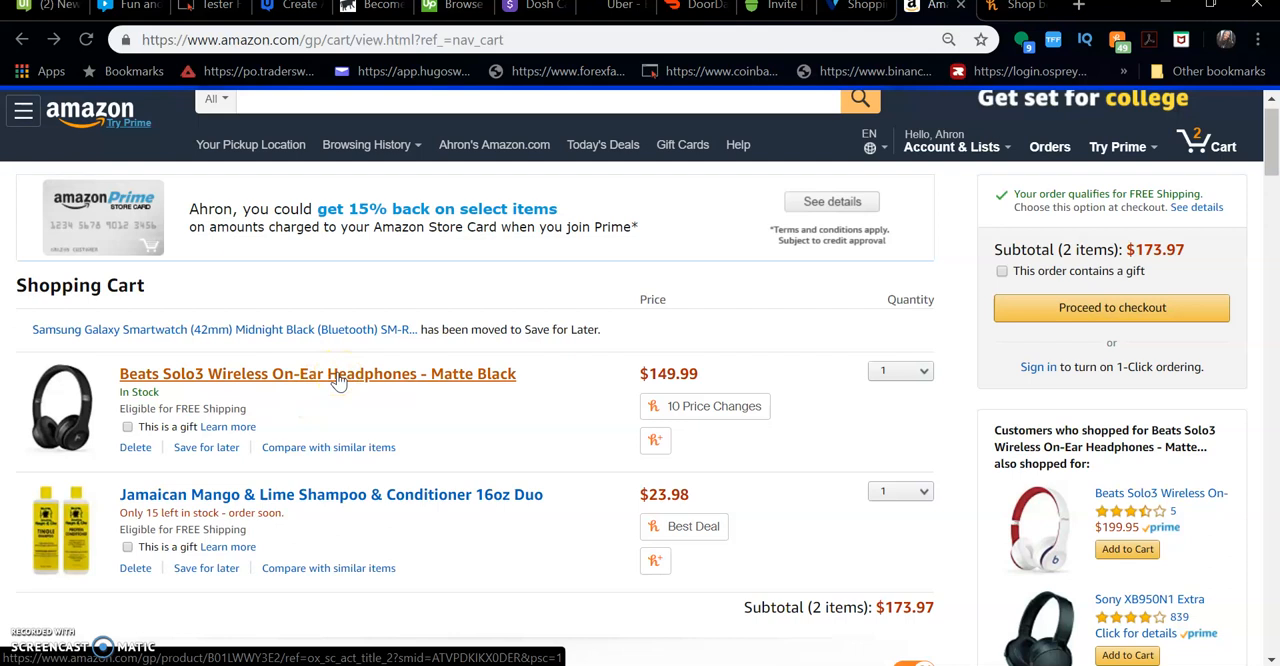
Step: Open the Beats Solo3 '10 Price Changes' summary, then its full price history chart
scroll(down, 3)
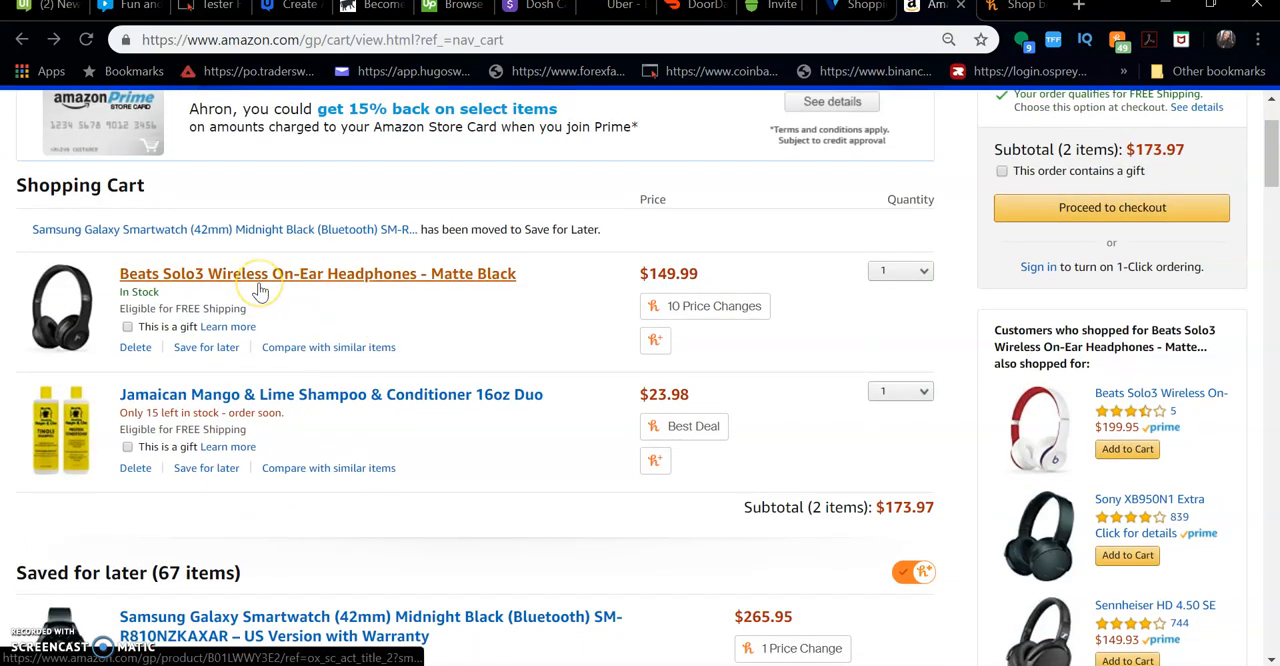
mouse_move(183, 347)
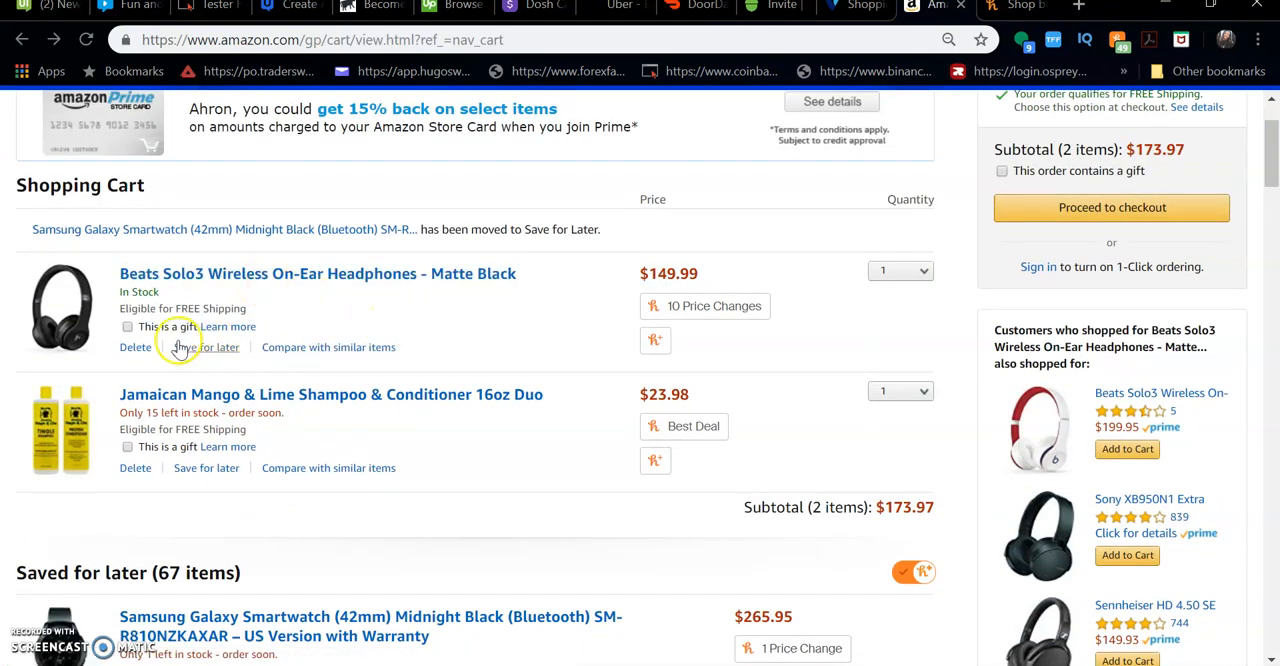
mouse_move(780, 300)
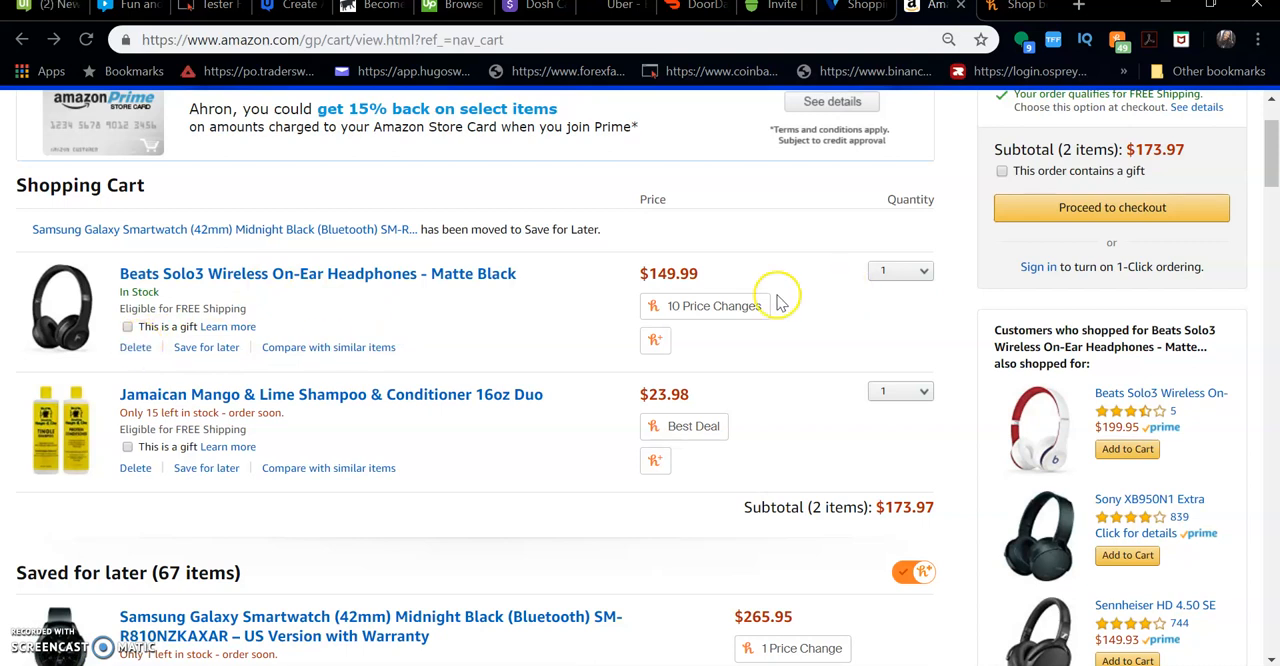
click(707, 305)
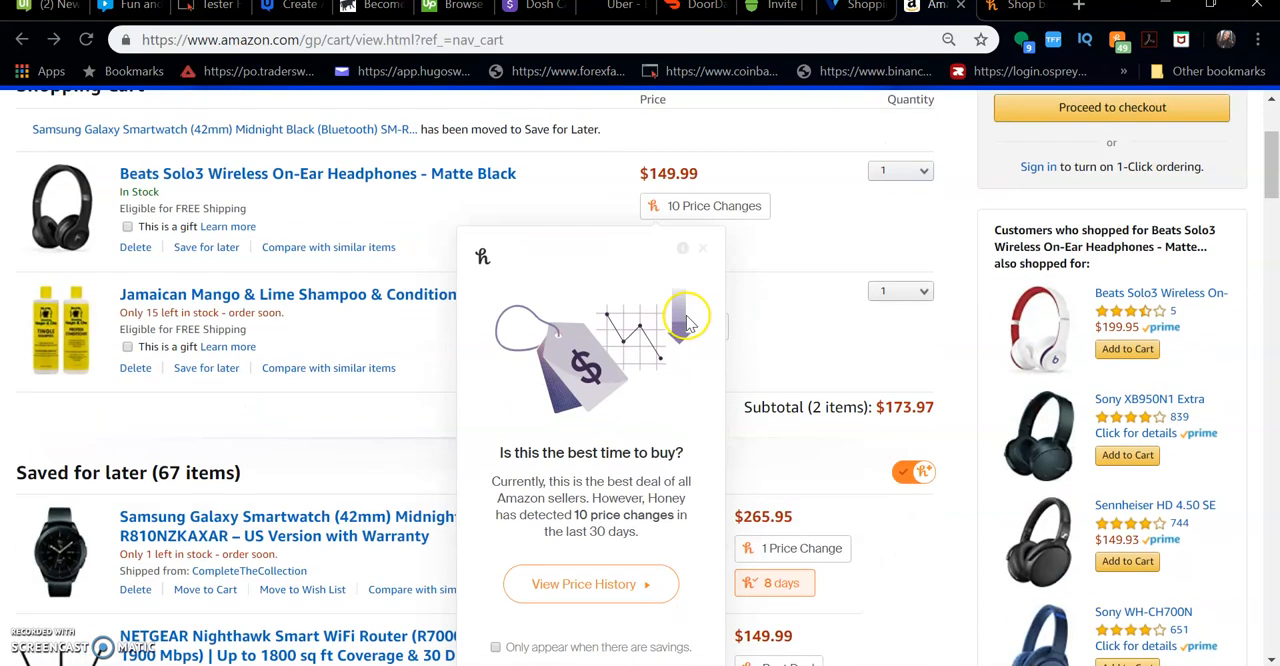
scroll(down, 3)
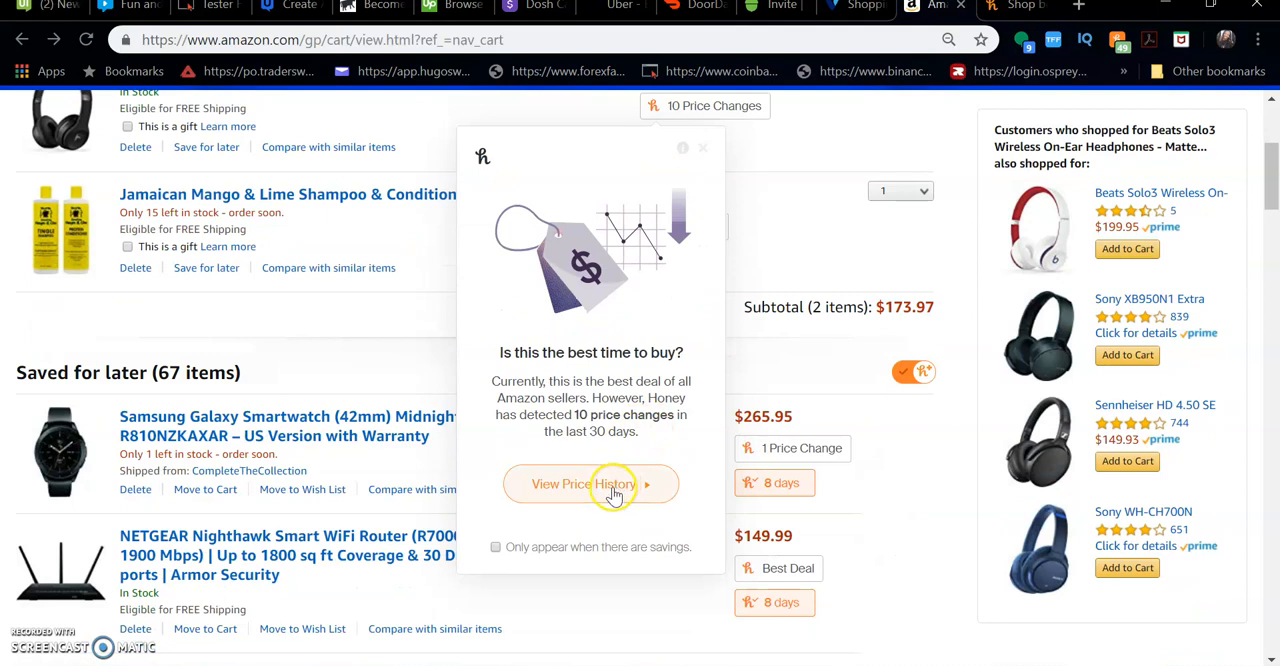
click(590, 484)
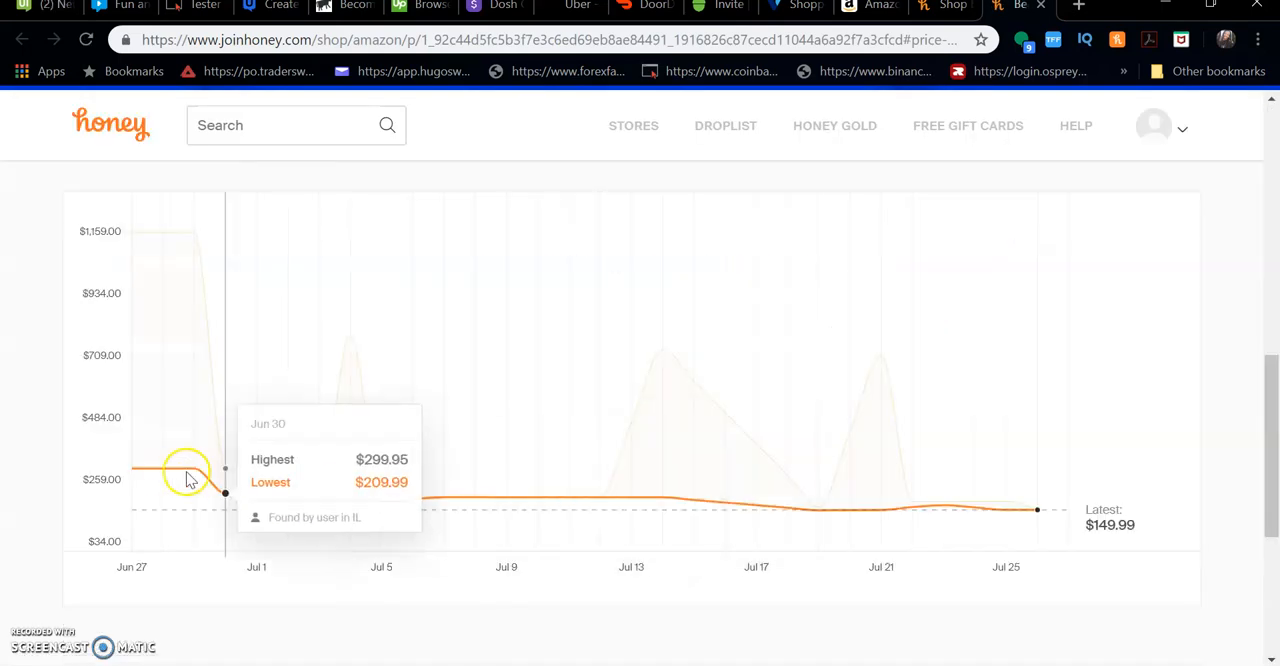
mouse_move(175, 473)
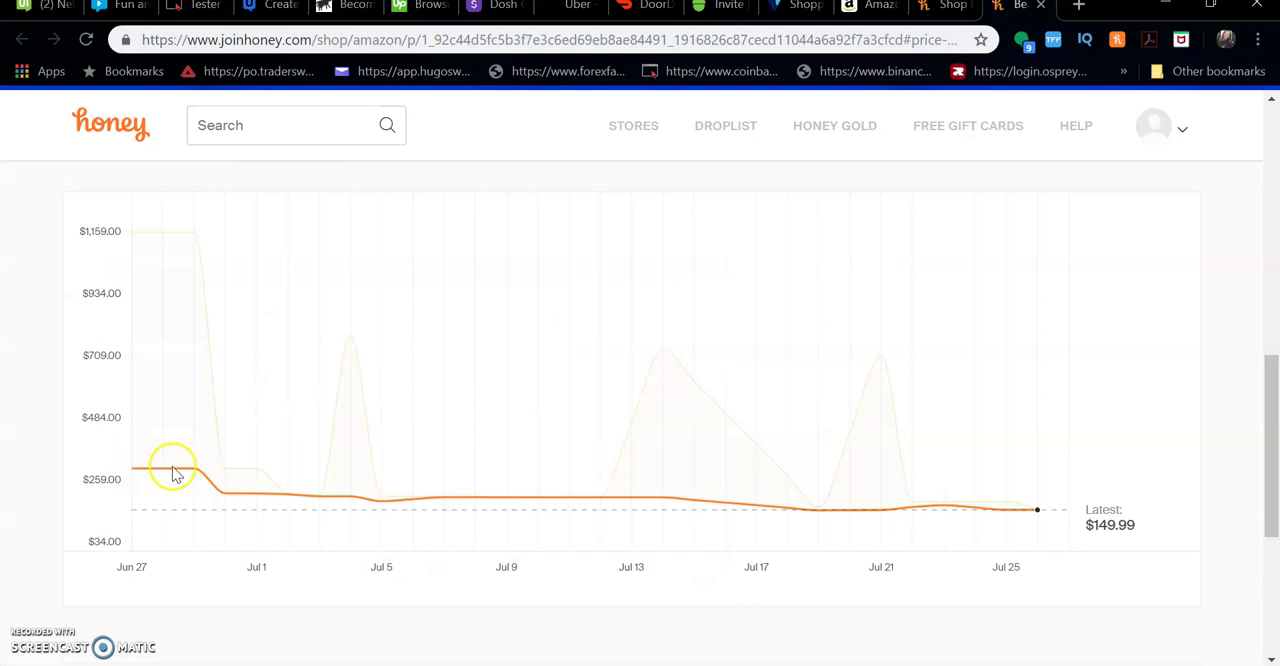
mouse_move(839, 524)
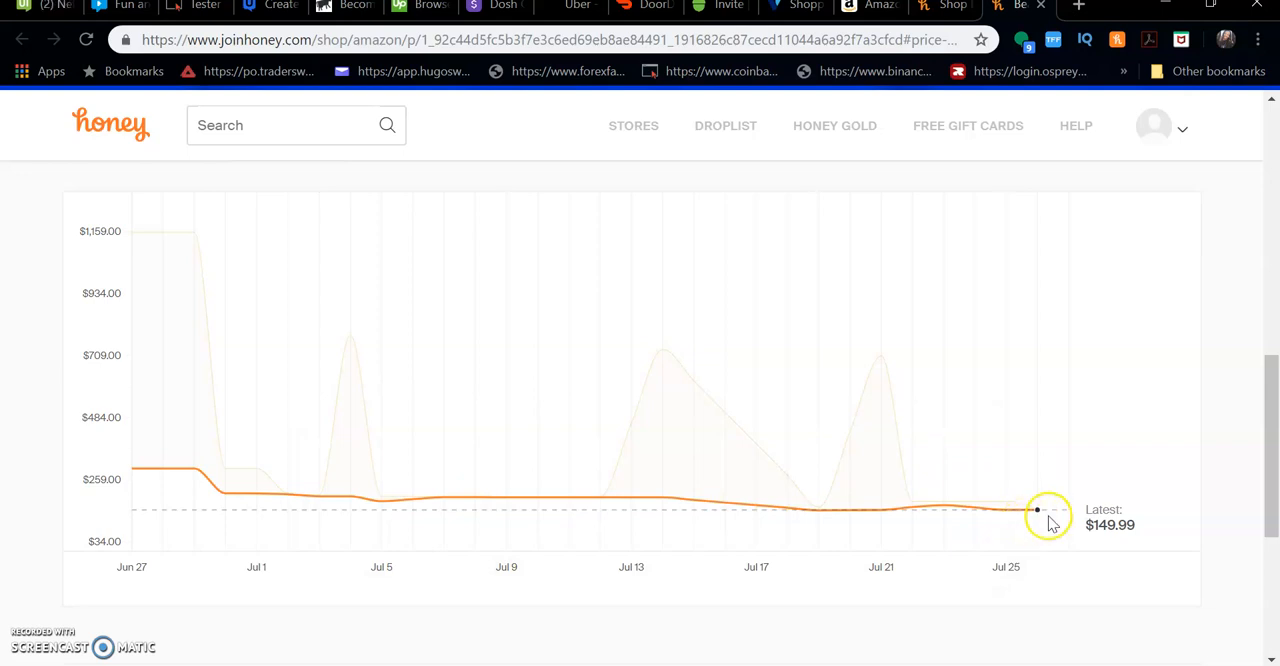
mouse_move(1006, 510)
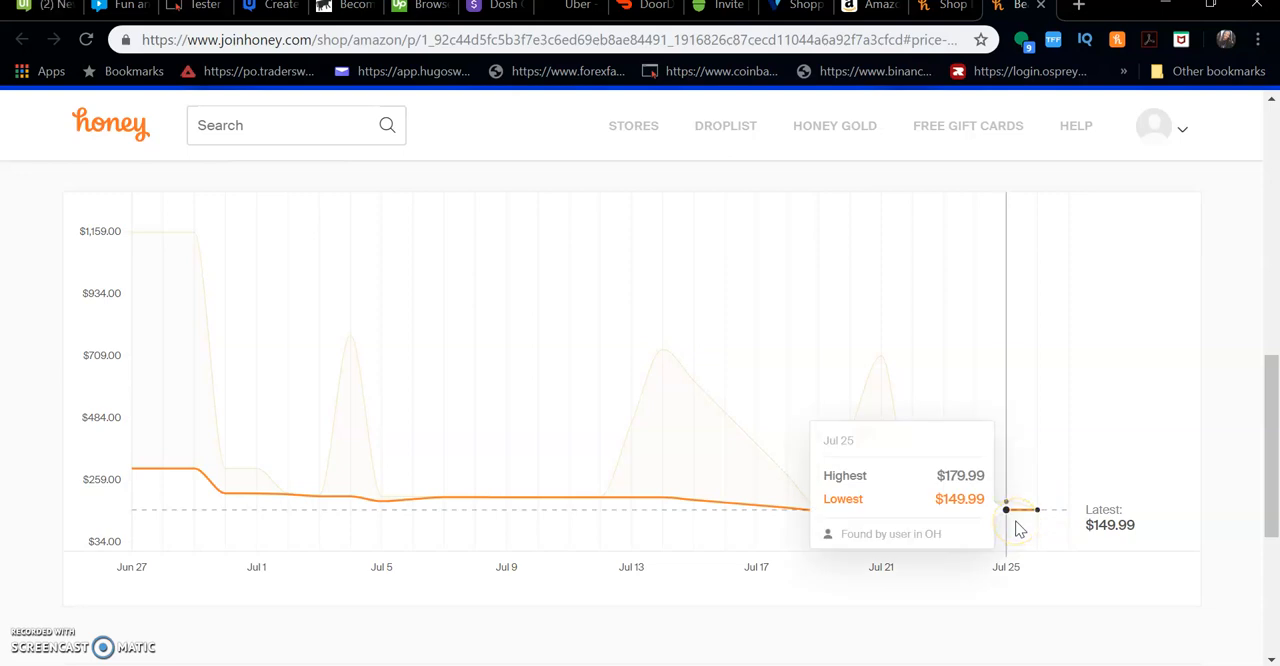
mouse_move(1050, 532)
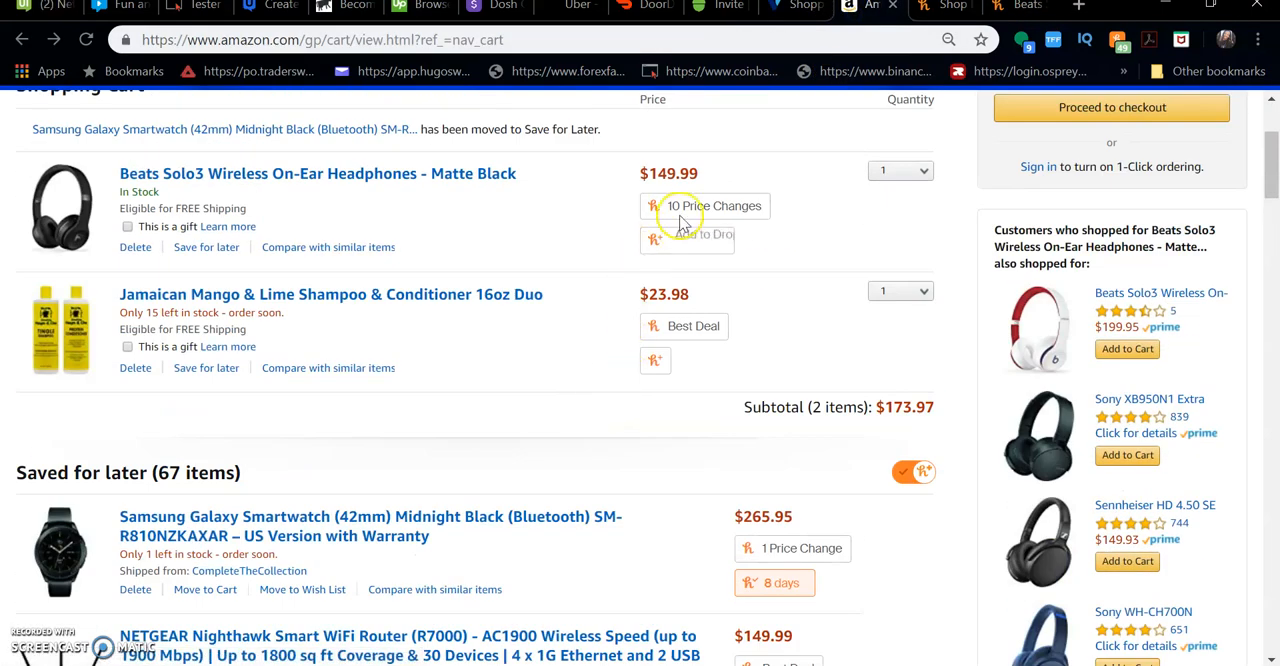
Step: Check the headphones' 10 price changes popup, close it, then read the shampoo's Best Deal note
click(709, 206)
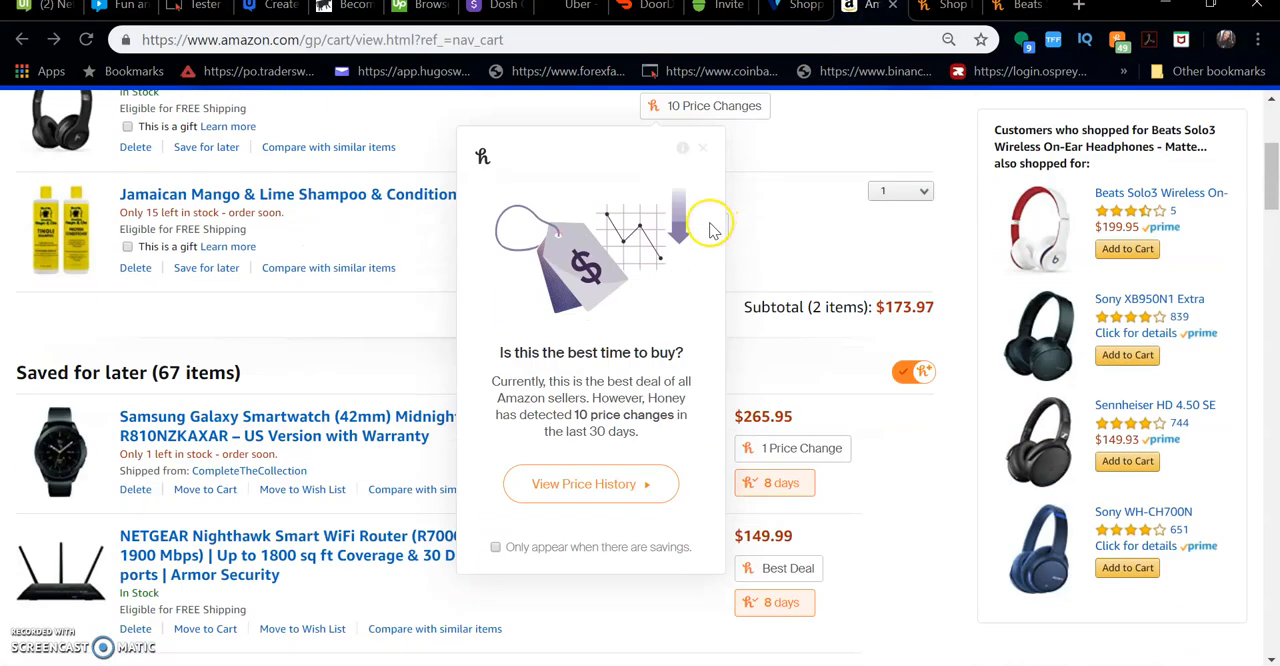
click(652, 139)
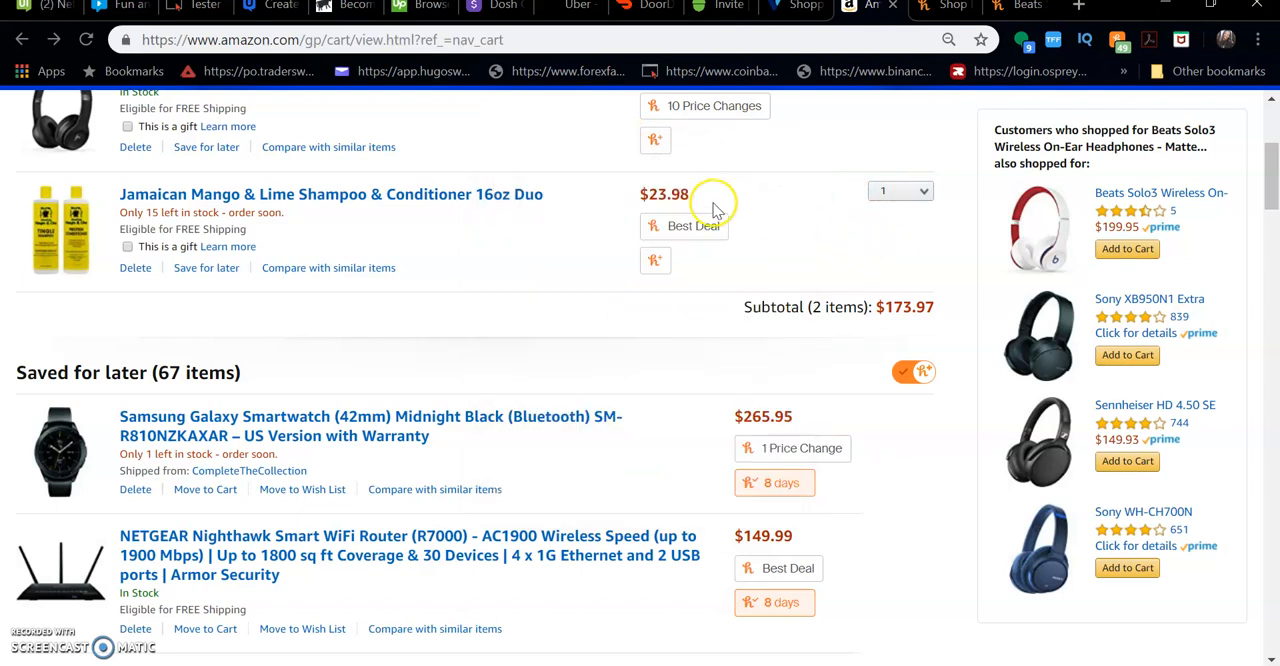
click(684, 225)
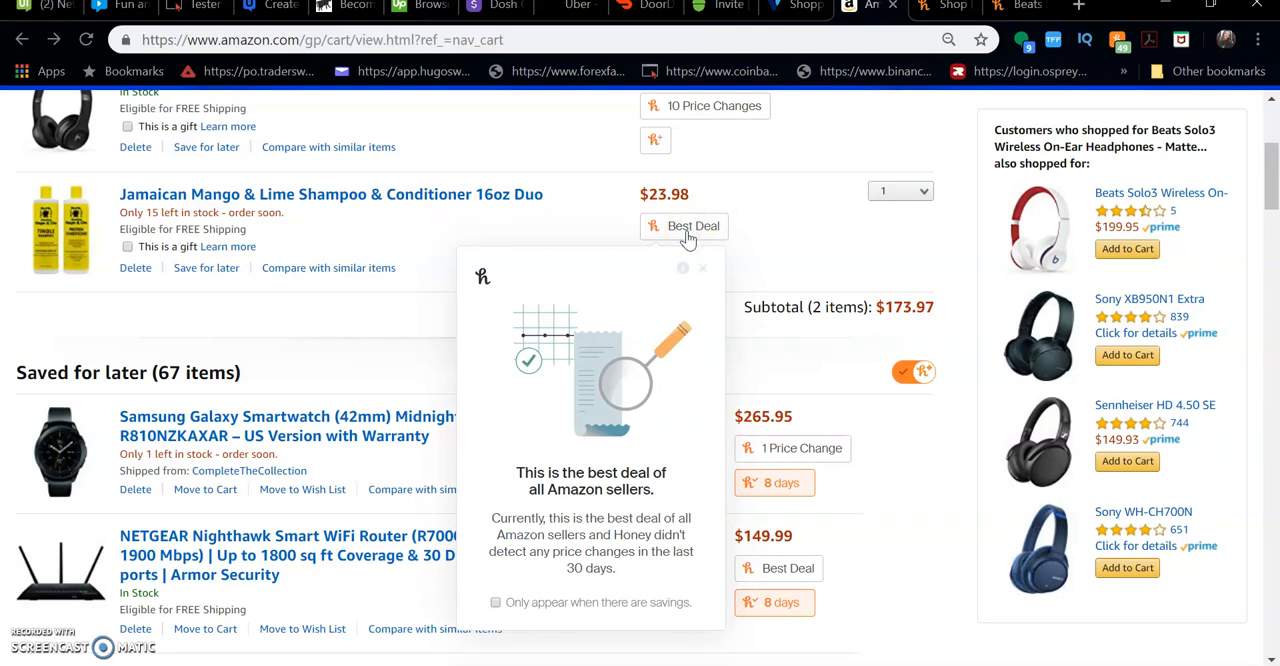
scroll(down, 3)
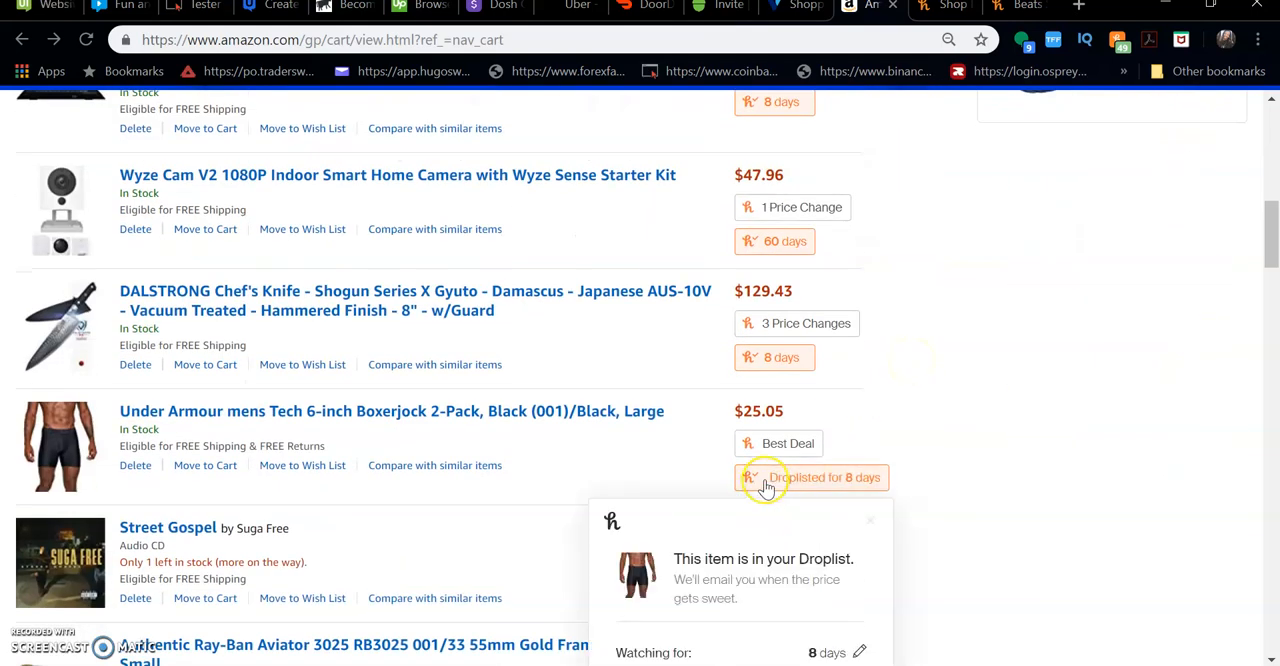
Step: Scroll past the droplisted Under Armour boxers to the Turtle Beach headset's 'Save $3.58' badge
scroll(down, 3)
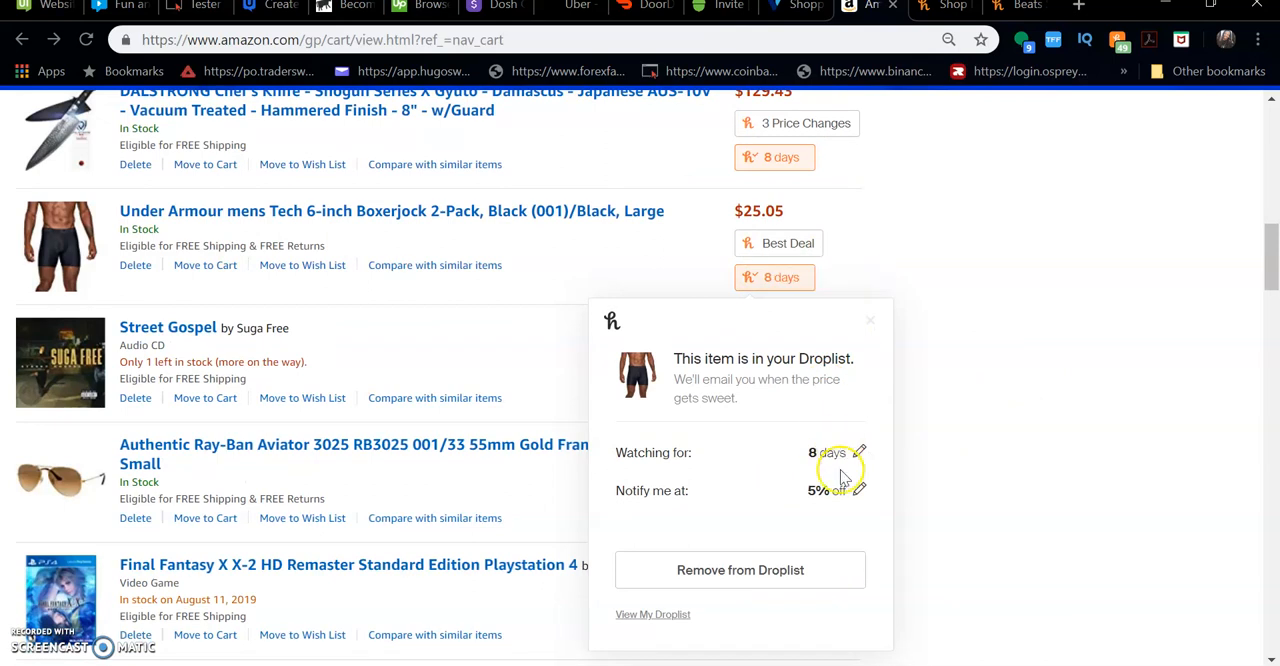
mouse_move(818, 288)
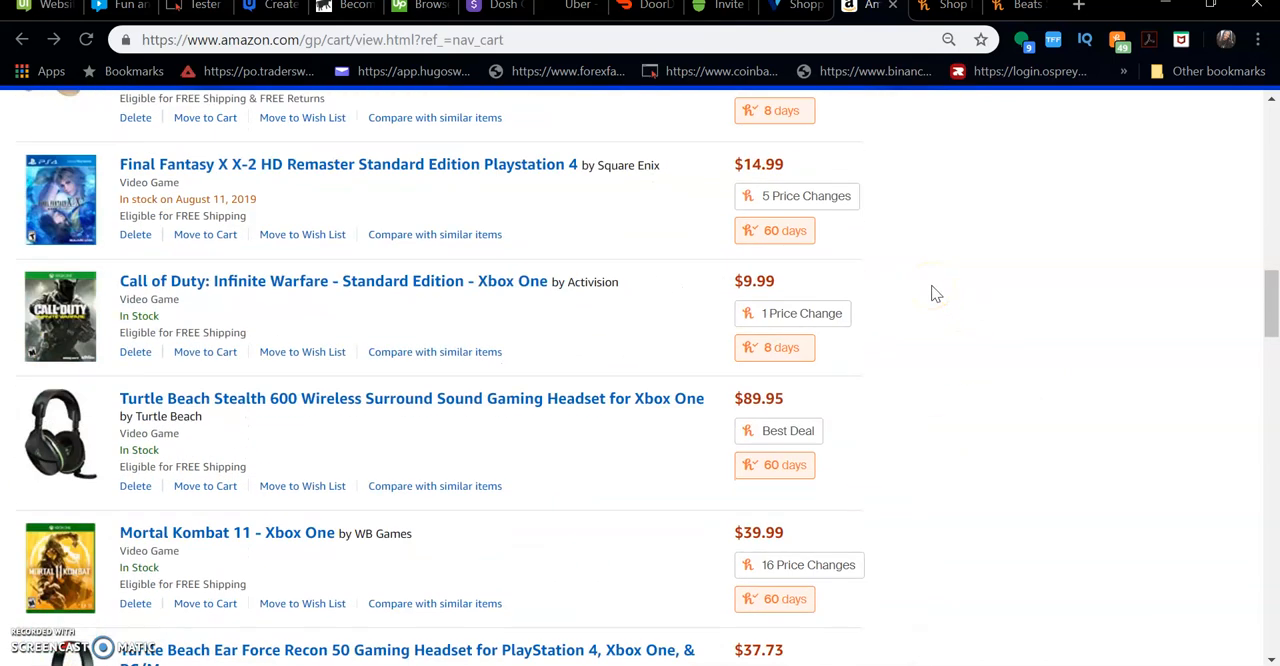
click(783, 382)
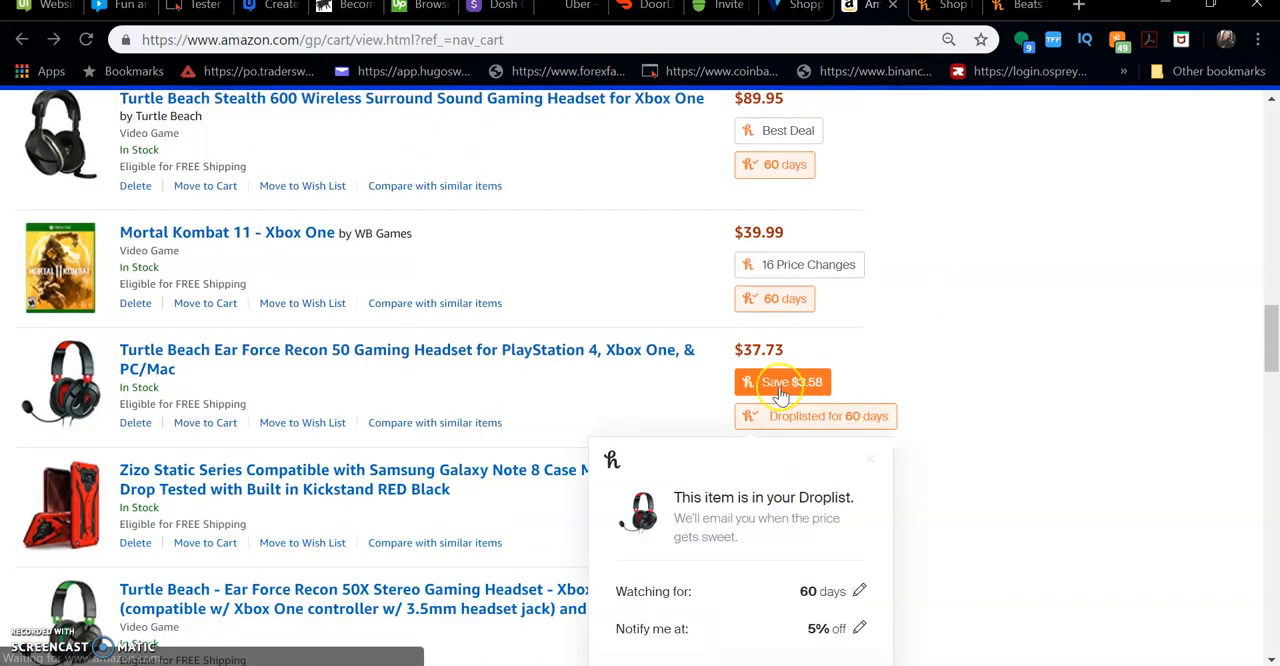
Step: Compare the headset's $37.73 cheaper-seller total with $41.31, then go to the Vitamin Shoppe cart
scroll(down, 3)
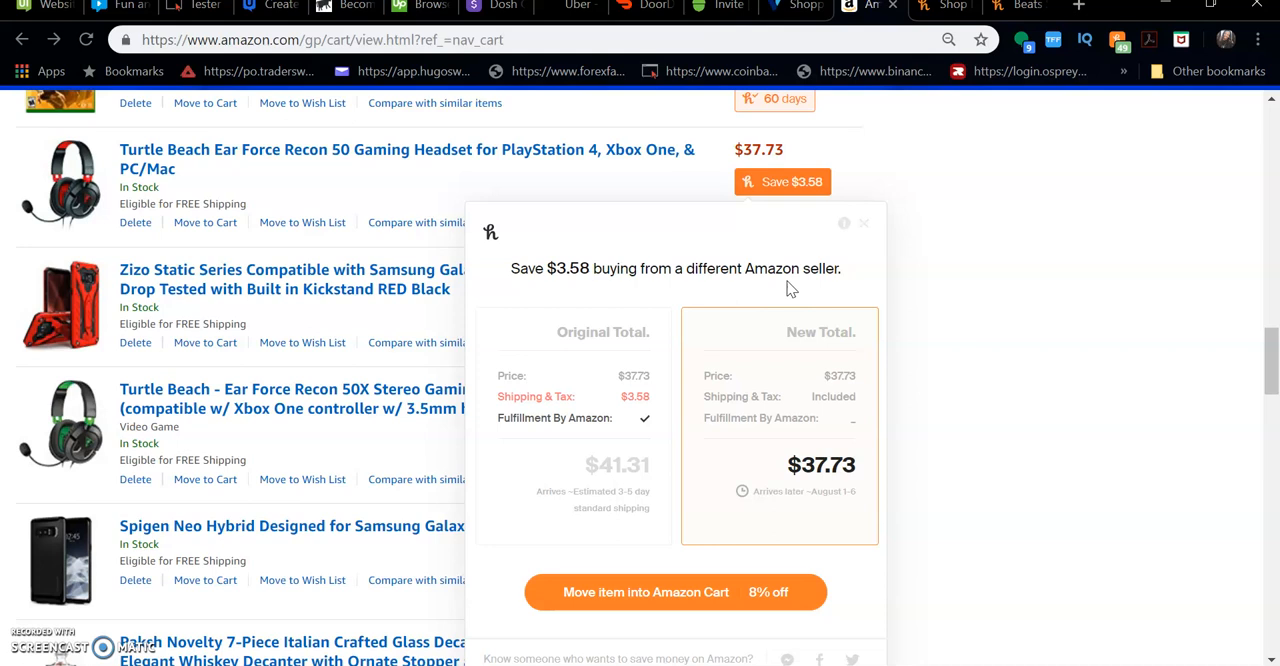
mouse_move(603, 433)
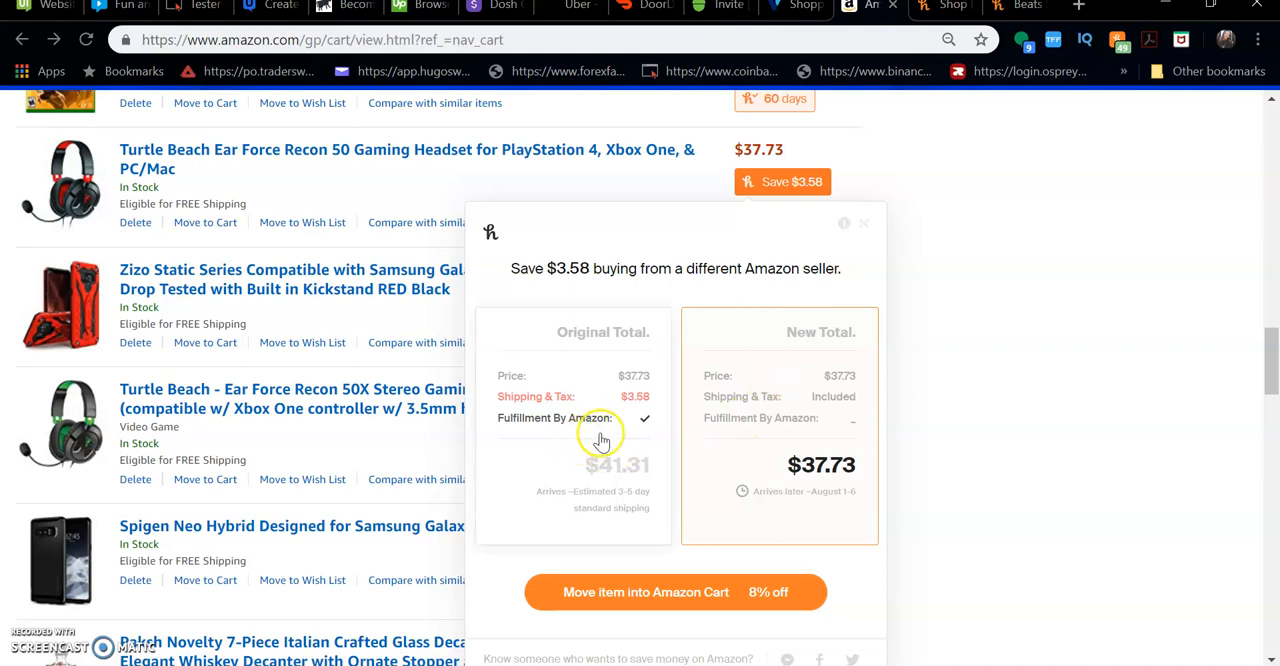
mouse_move(773, 424)
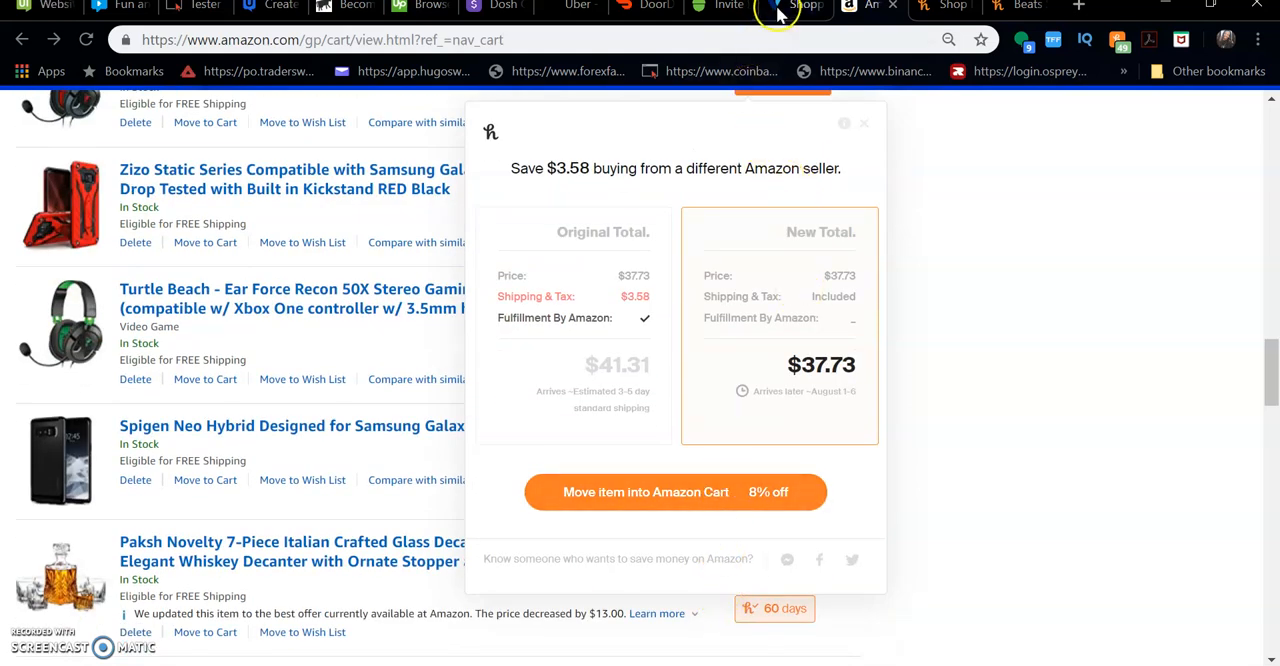
click(788, 7)
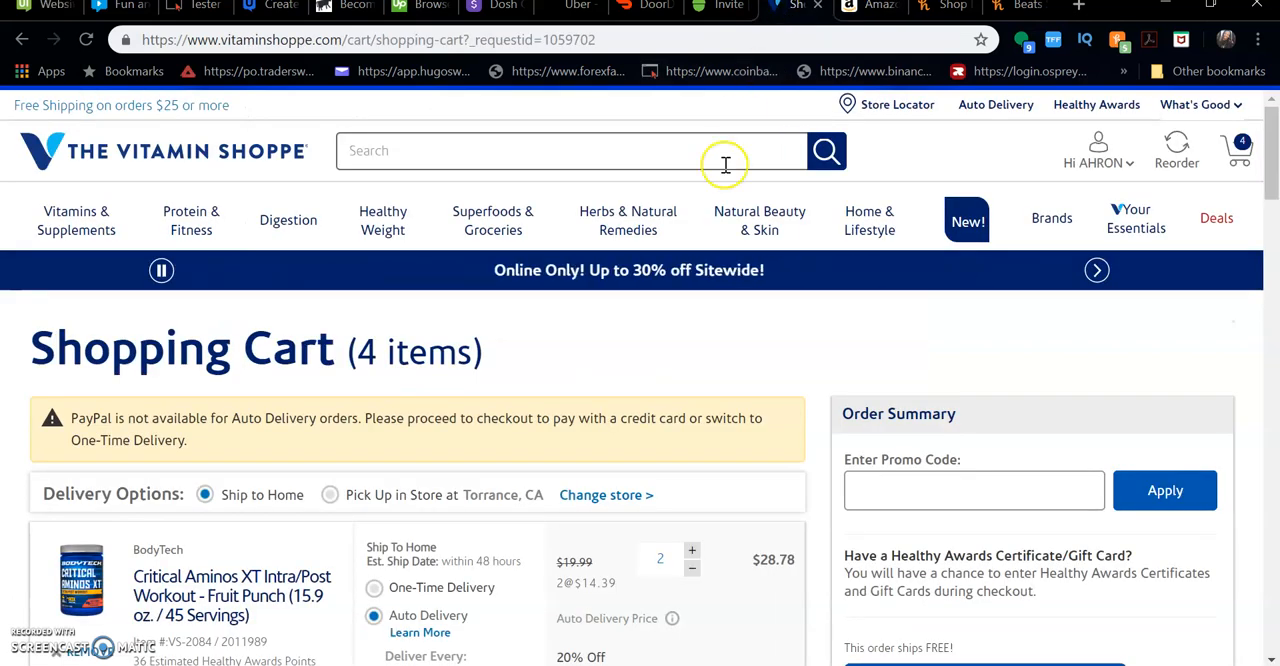
Step: Scroll to the four cart items and the $100.76 Order Summary
scroll(down, 3)
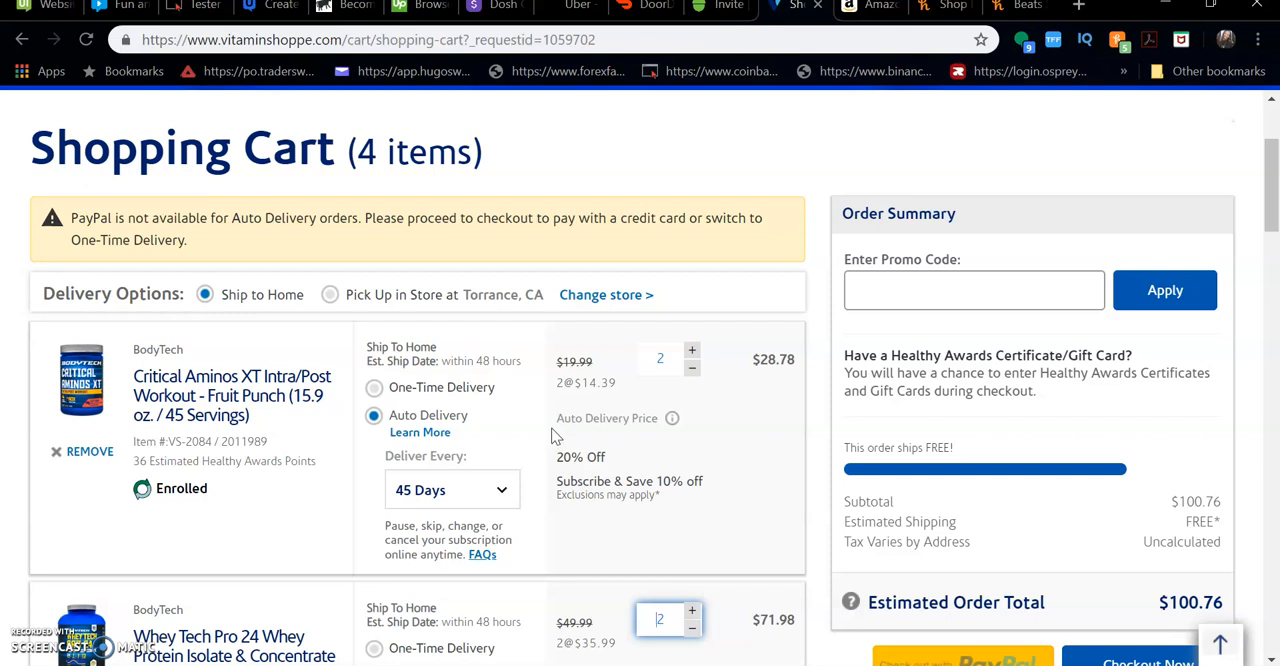
click(1006, 290)
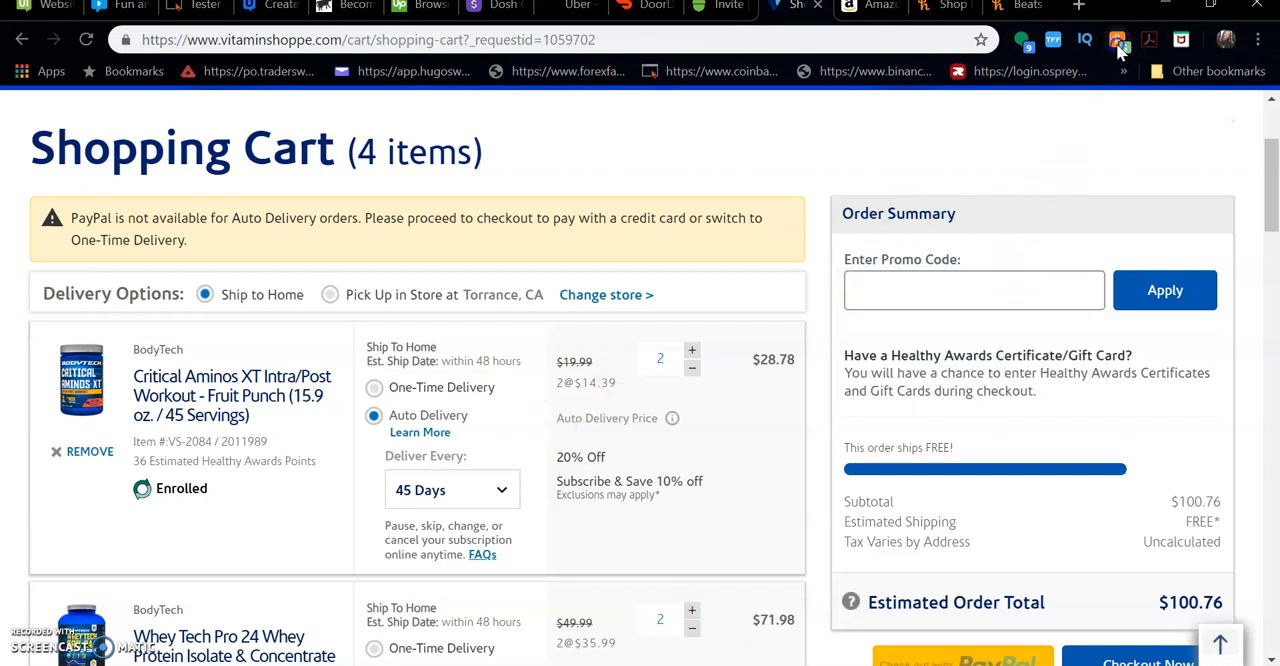
Step: Open the Honey toolbar panel showing coupons applied and 1-10% rewards activated
click(1117, 40)
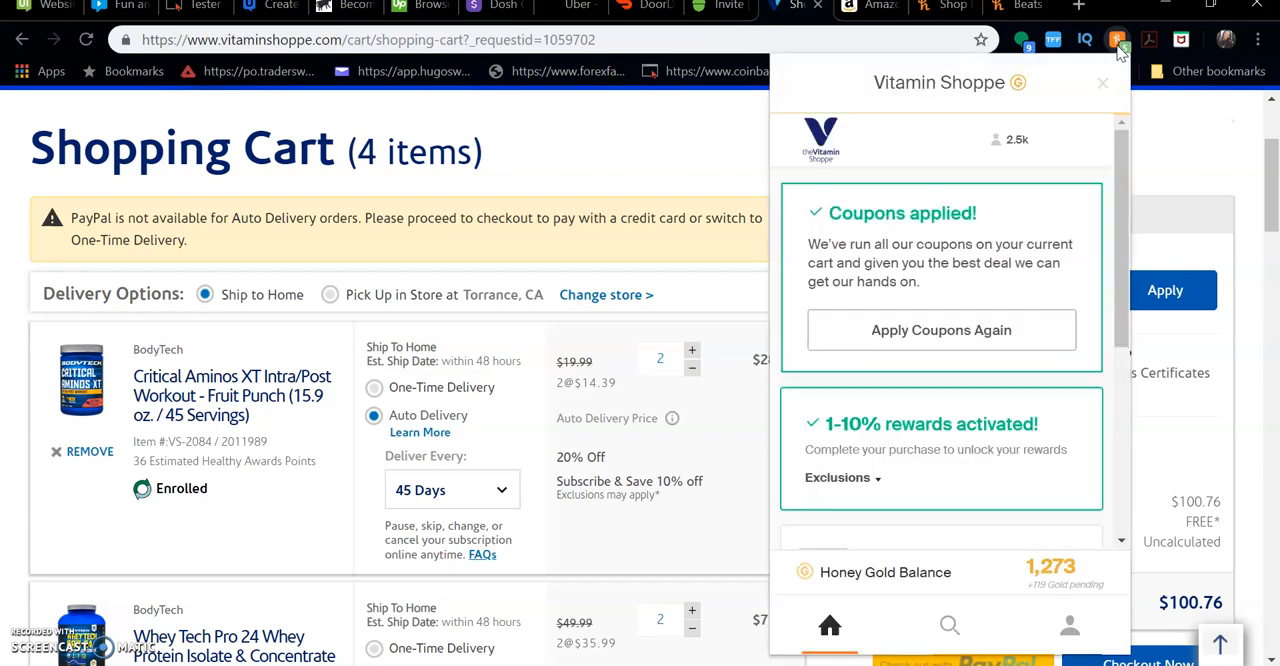
mouse_move(1100, 178)
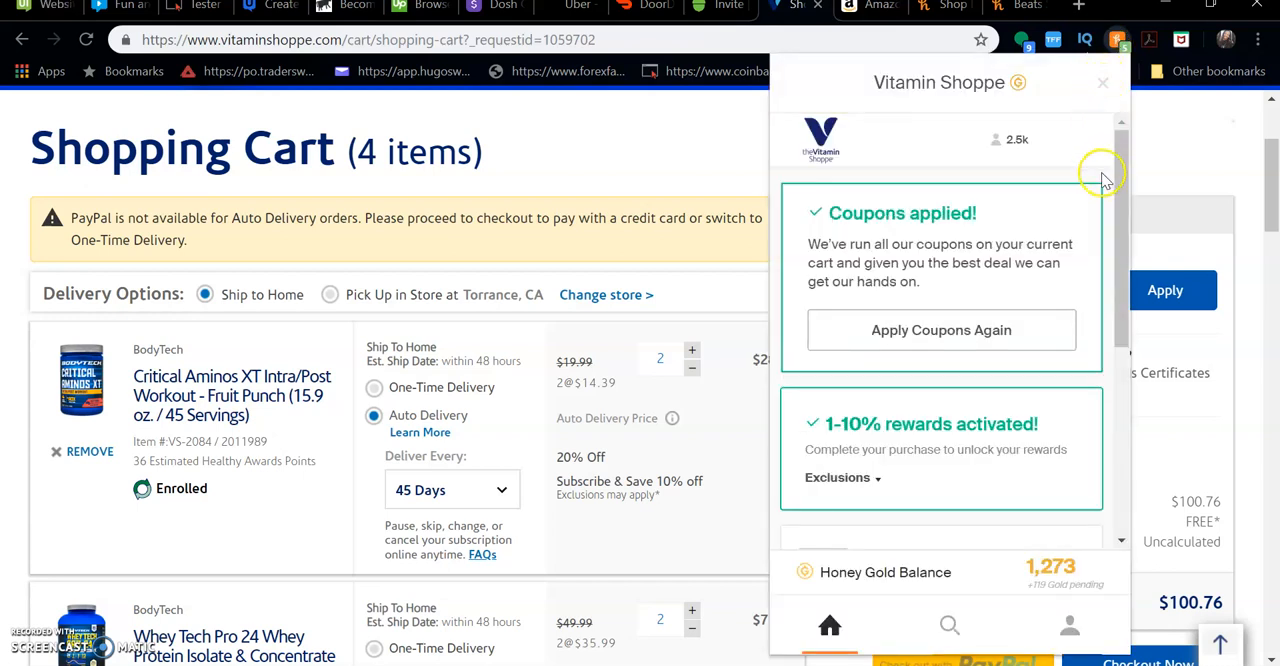
mouse_move(1013, 305)
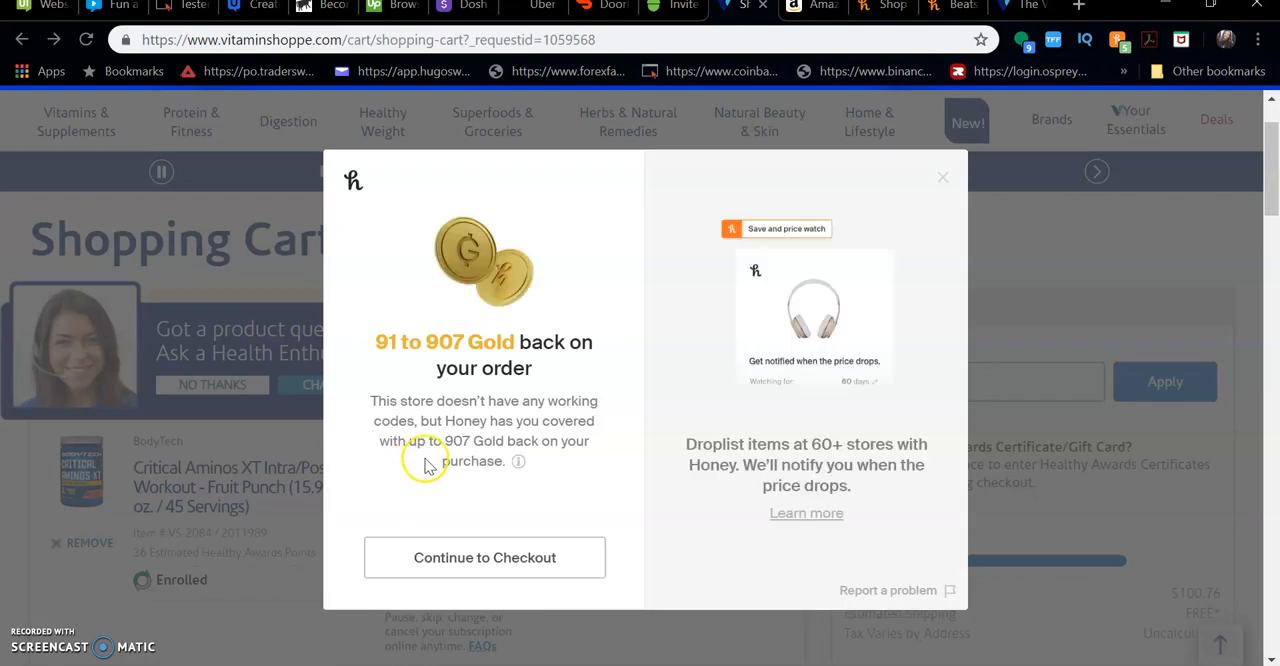
mouse_move(943, 182)
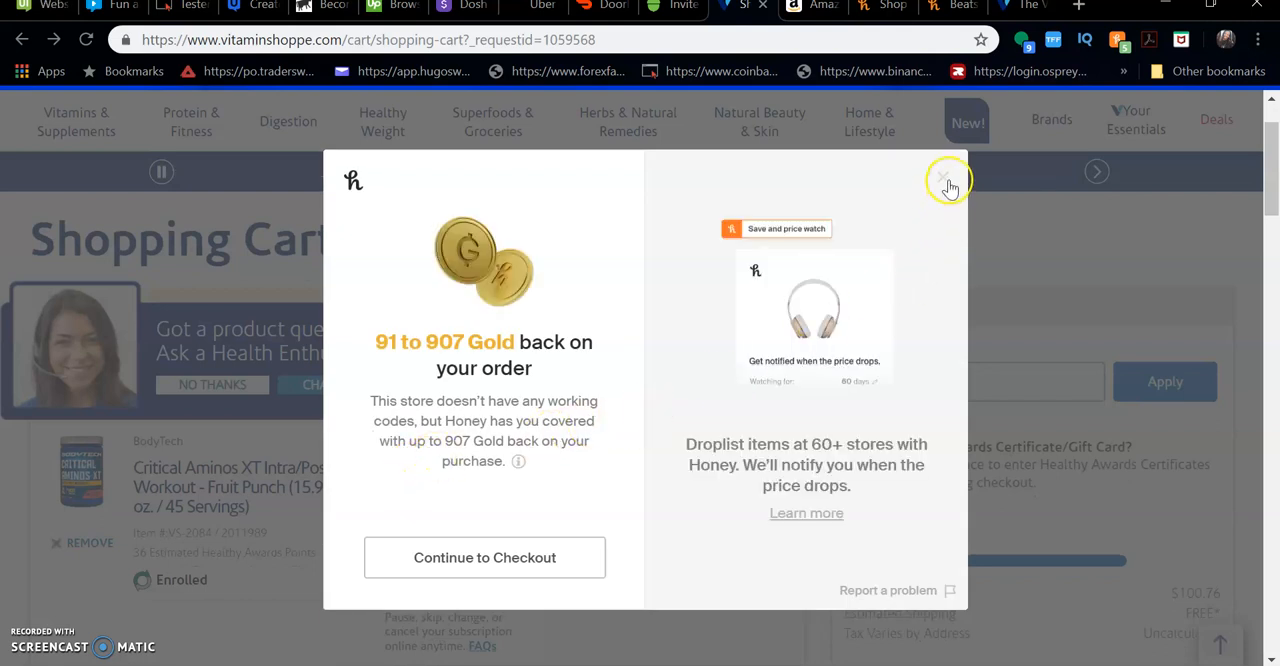
mouse_move(772, 338)
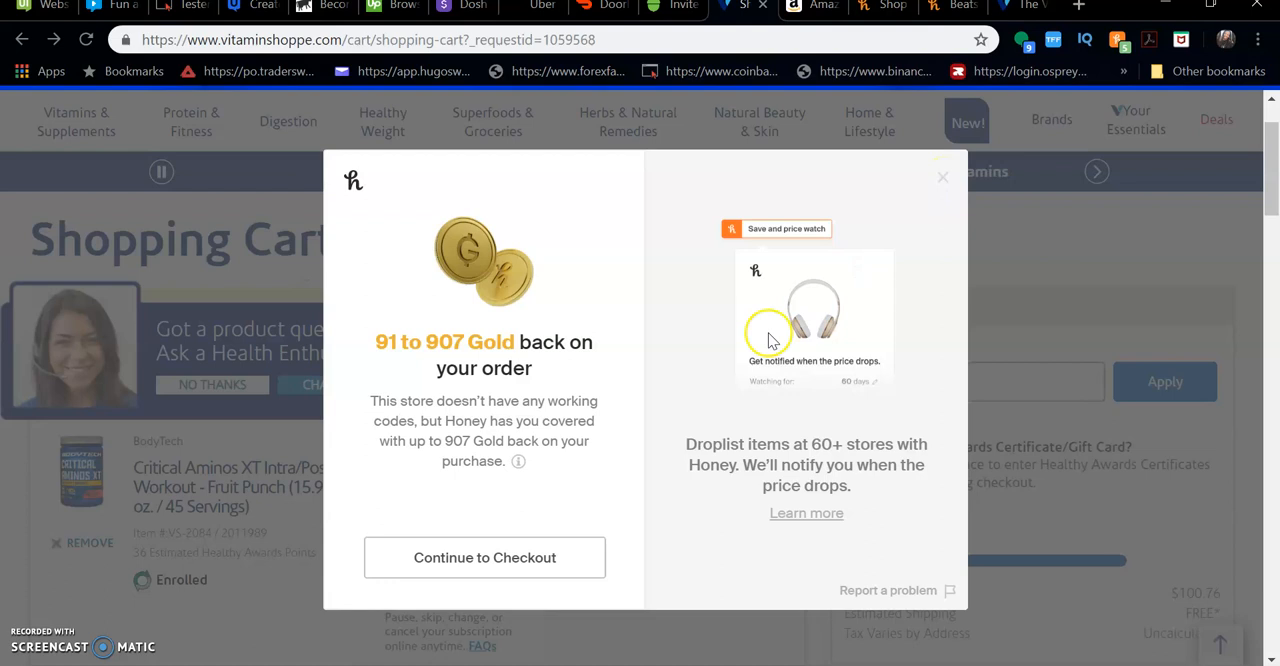
mouse_move(936, 188)
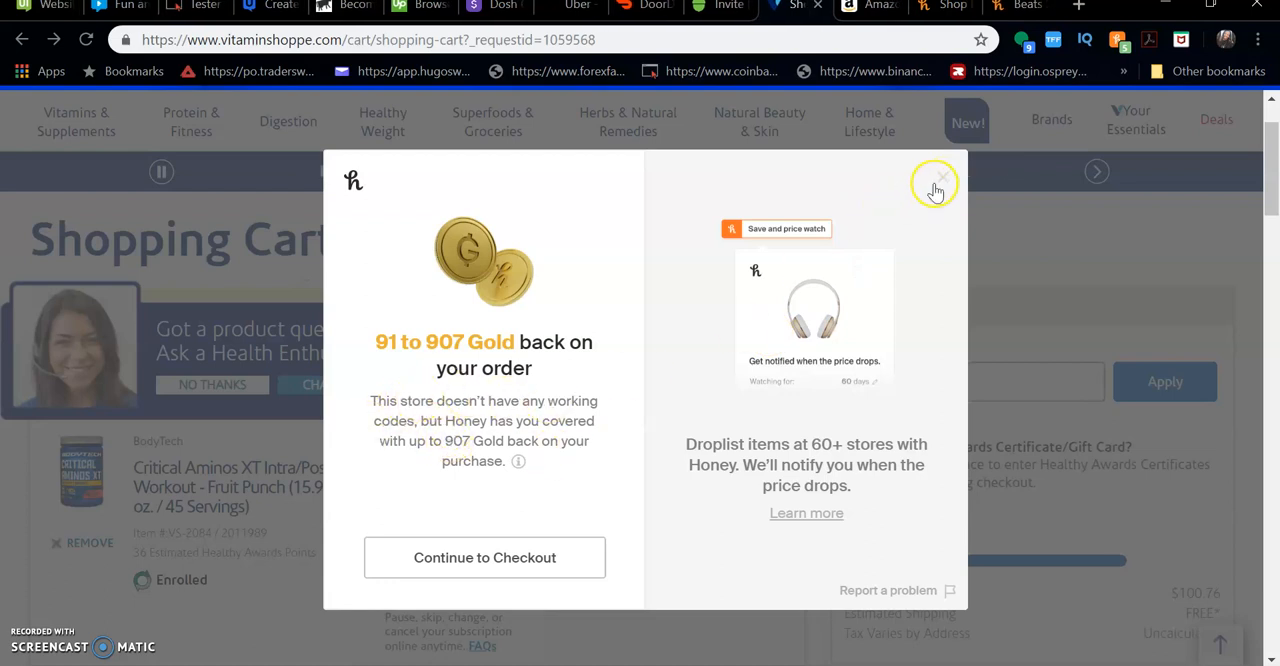
Step: Close the 'up to 907 Gold back' notice about no working codes
click(937, 185)
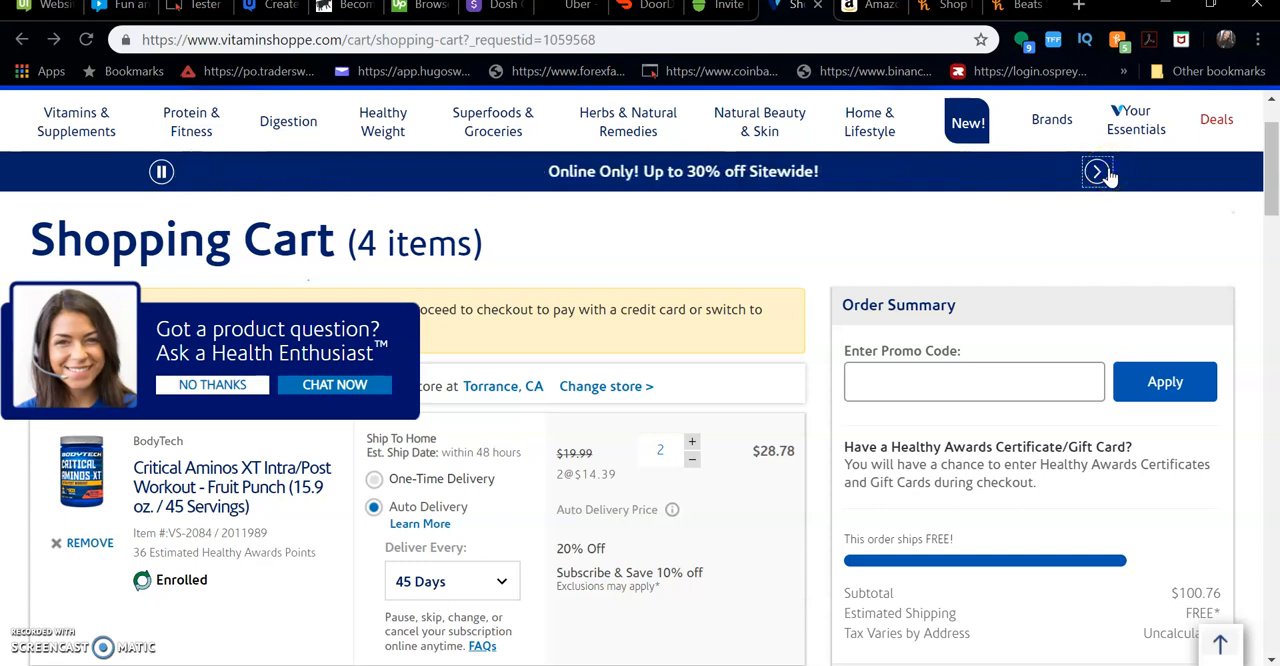
scroll(down, 3)
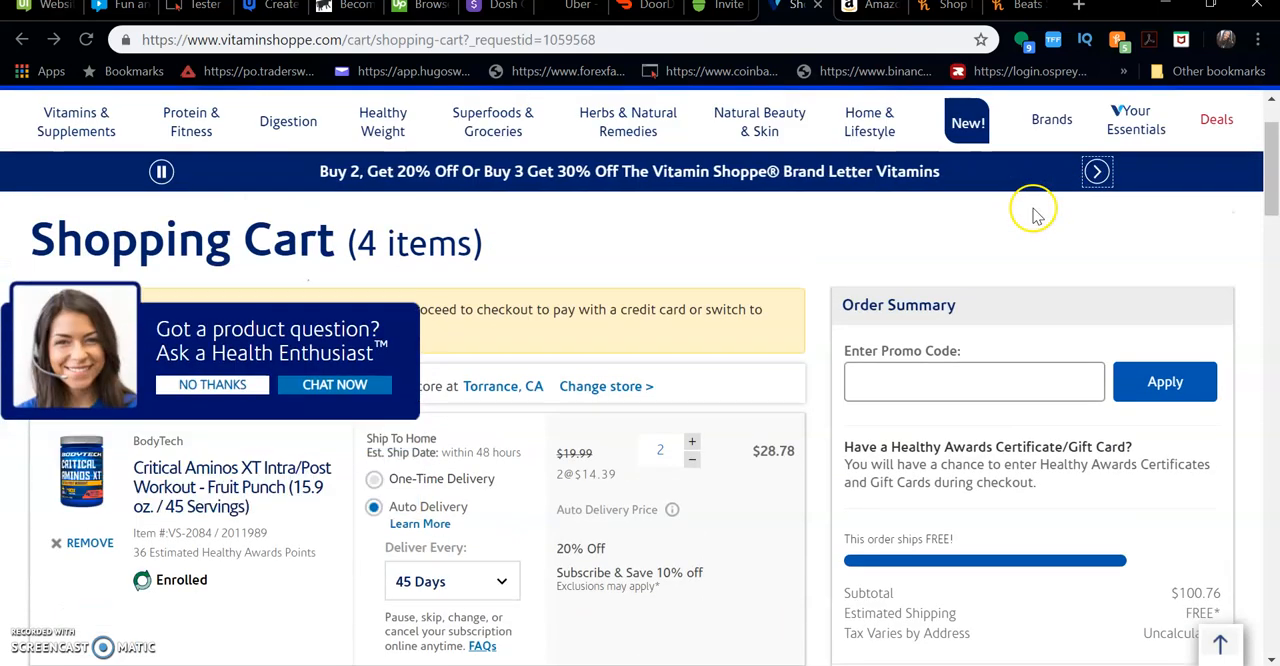
mouse_move(1020, 230)
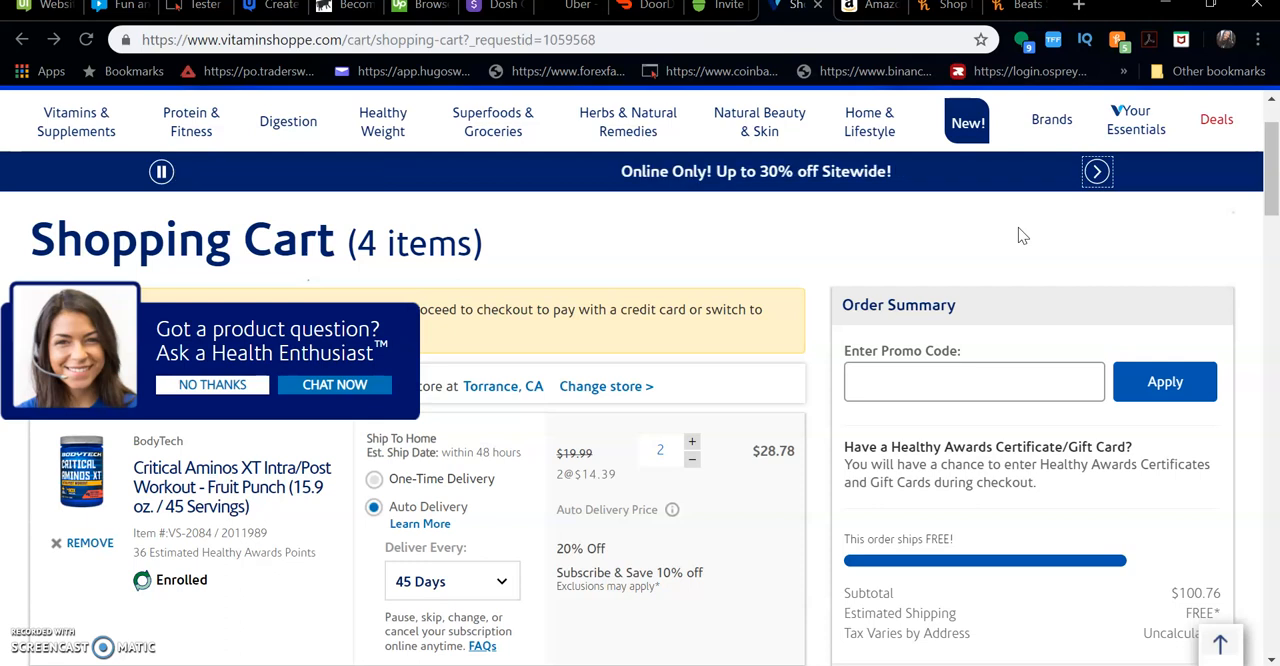
mouse_move(1050, 379)
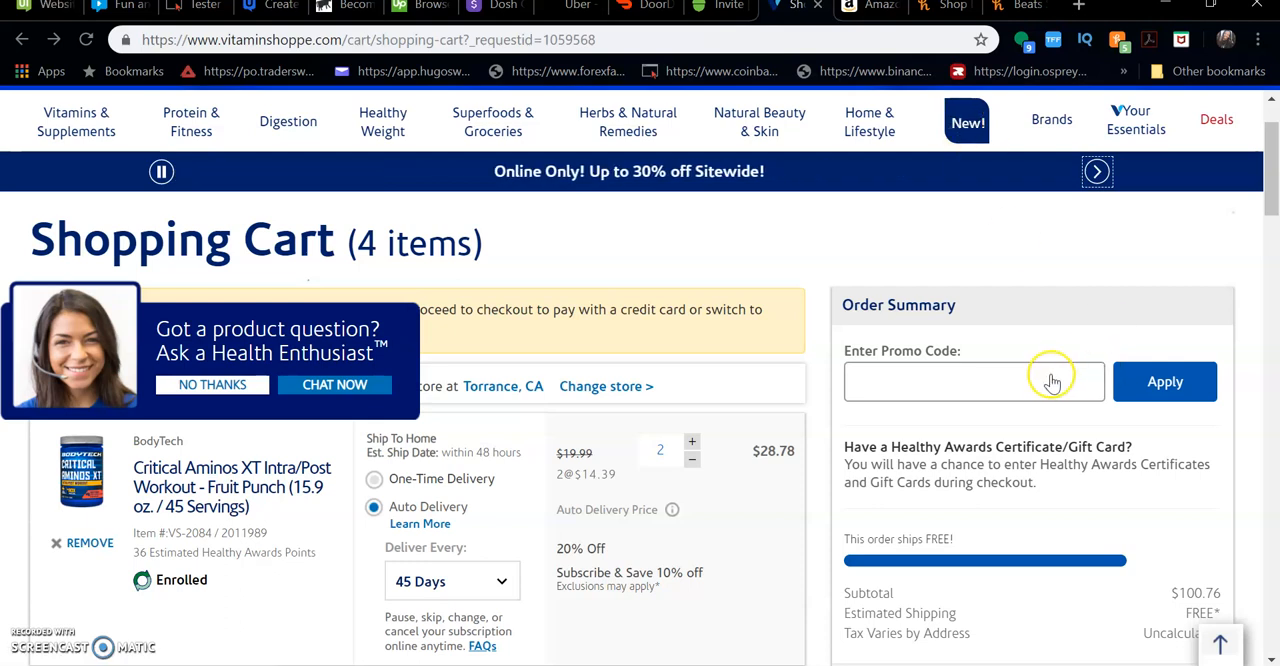
click(973, 381)
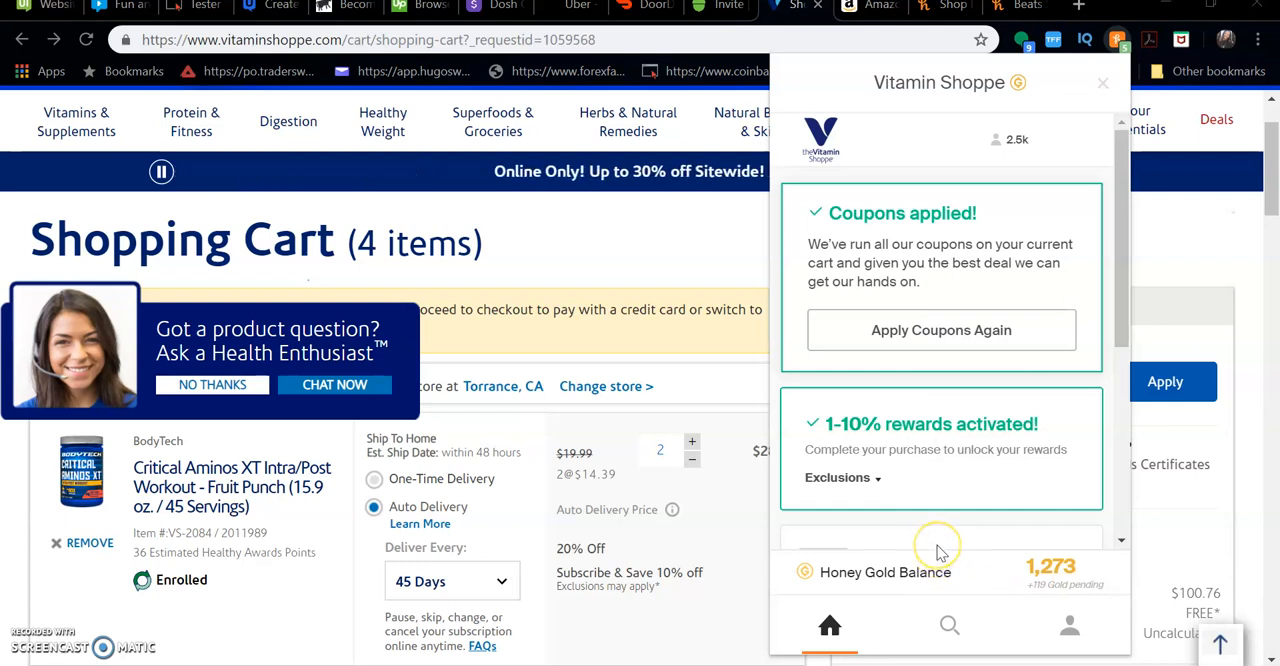
mouse_move(148, 630)
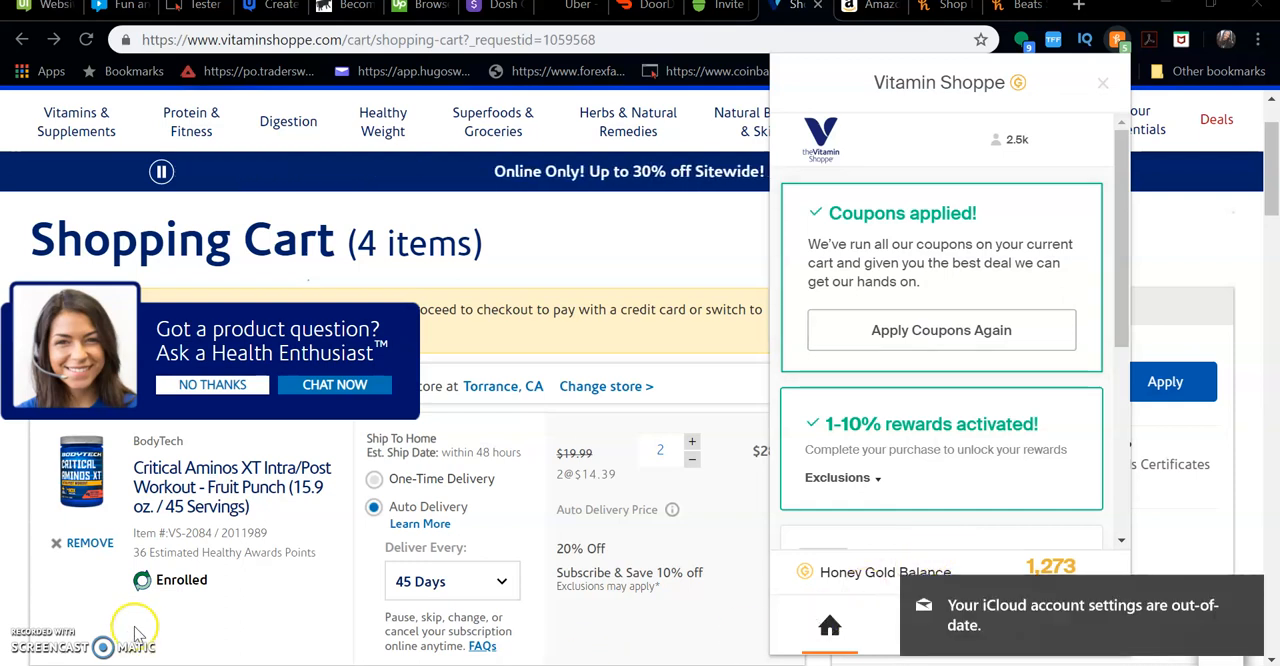
mouse_move(138, 627)
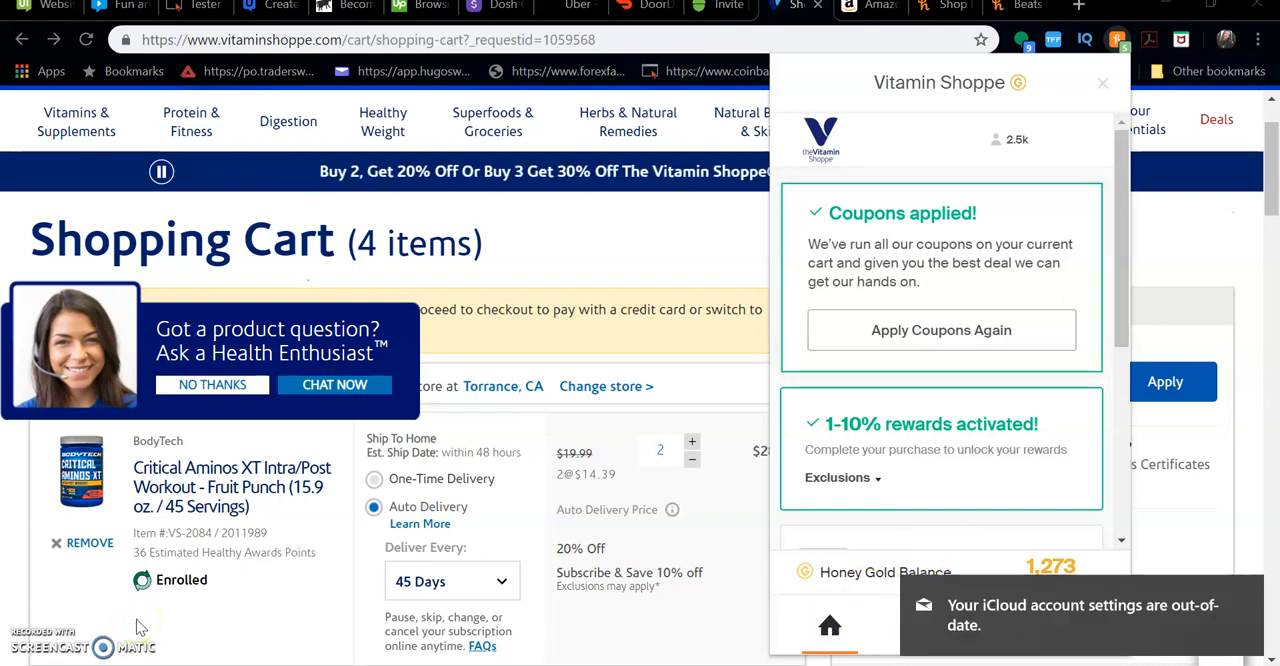